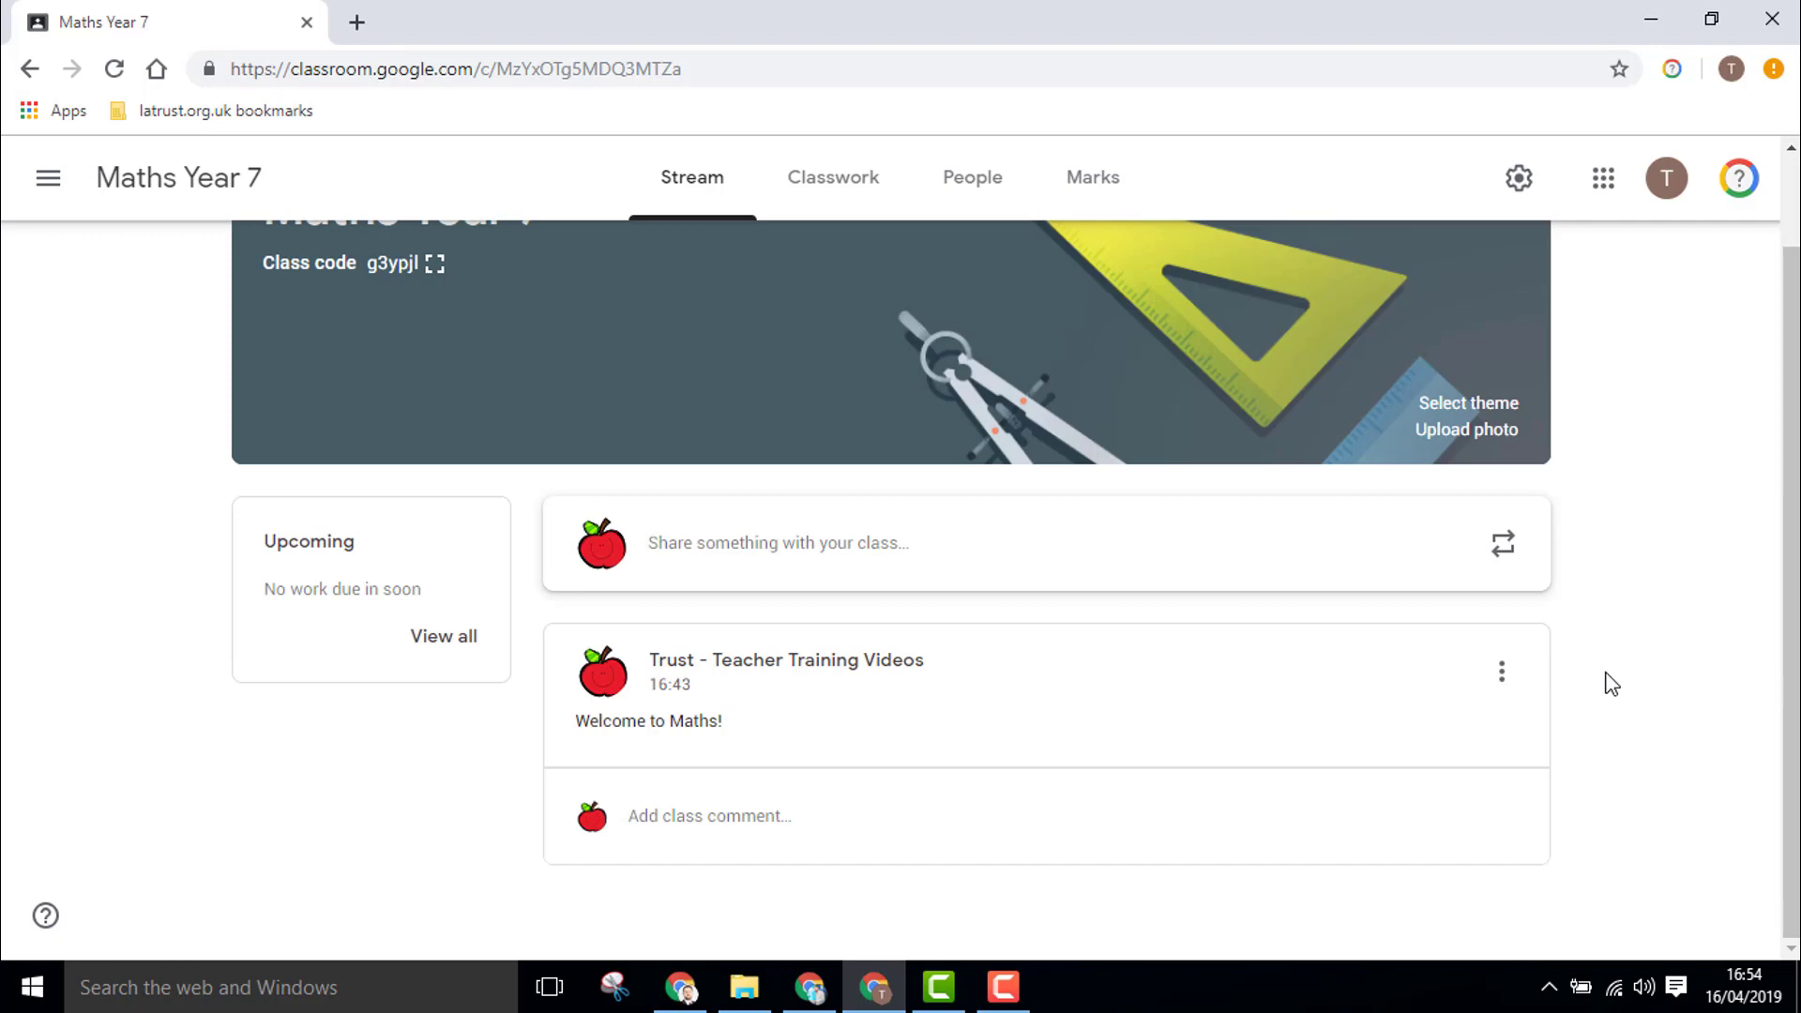
pyautogui.moveTo(1559, 666)
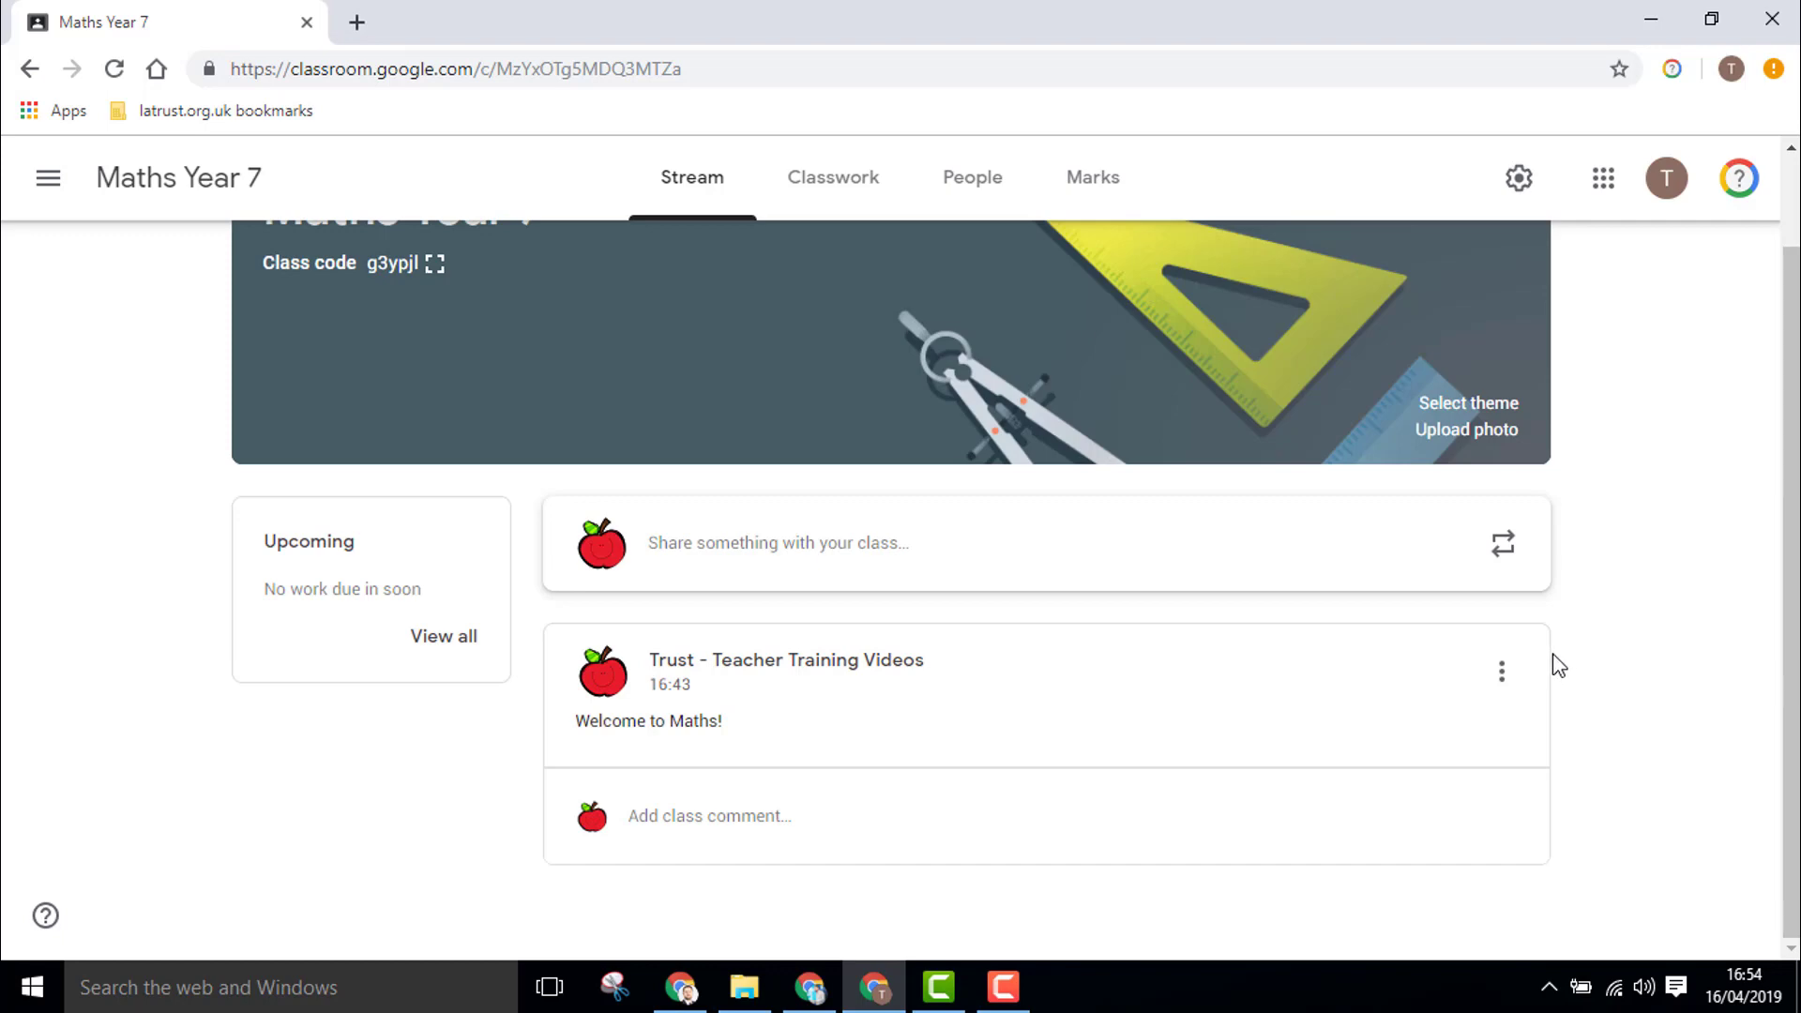
pyautogui.moveTo(840, 547)
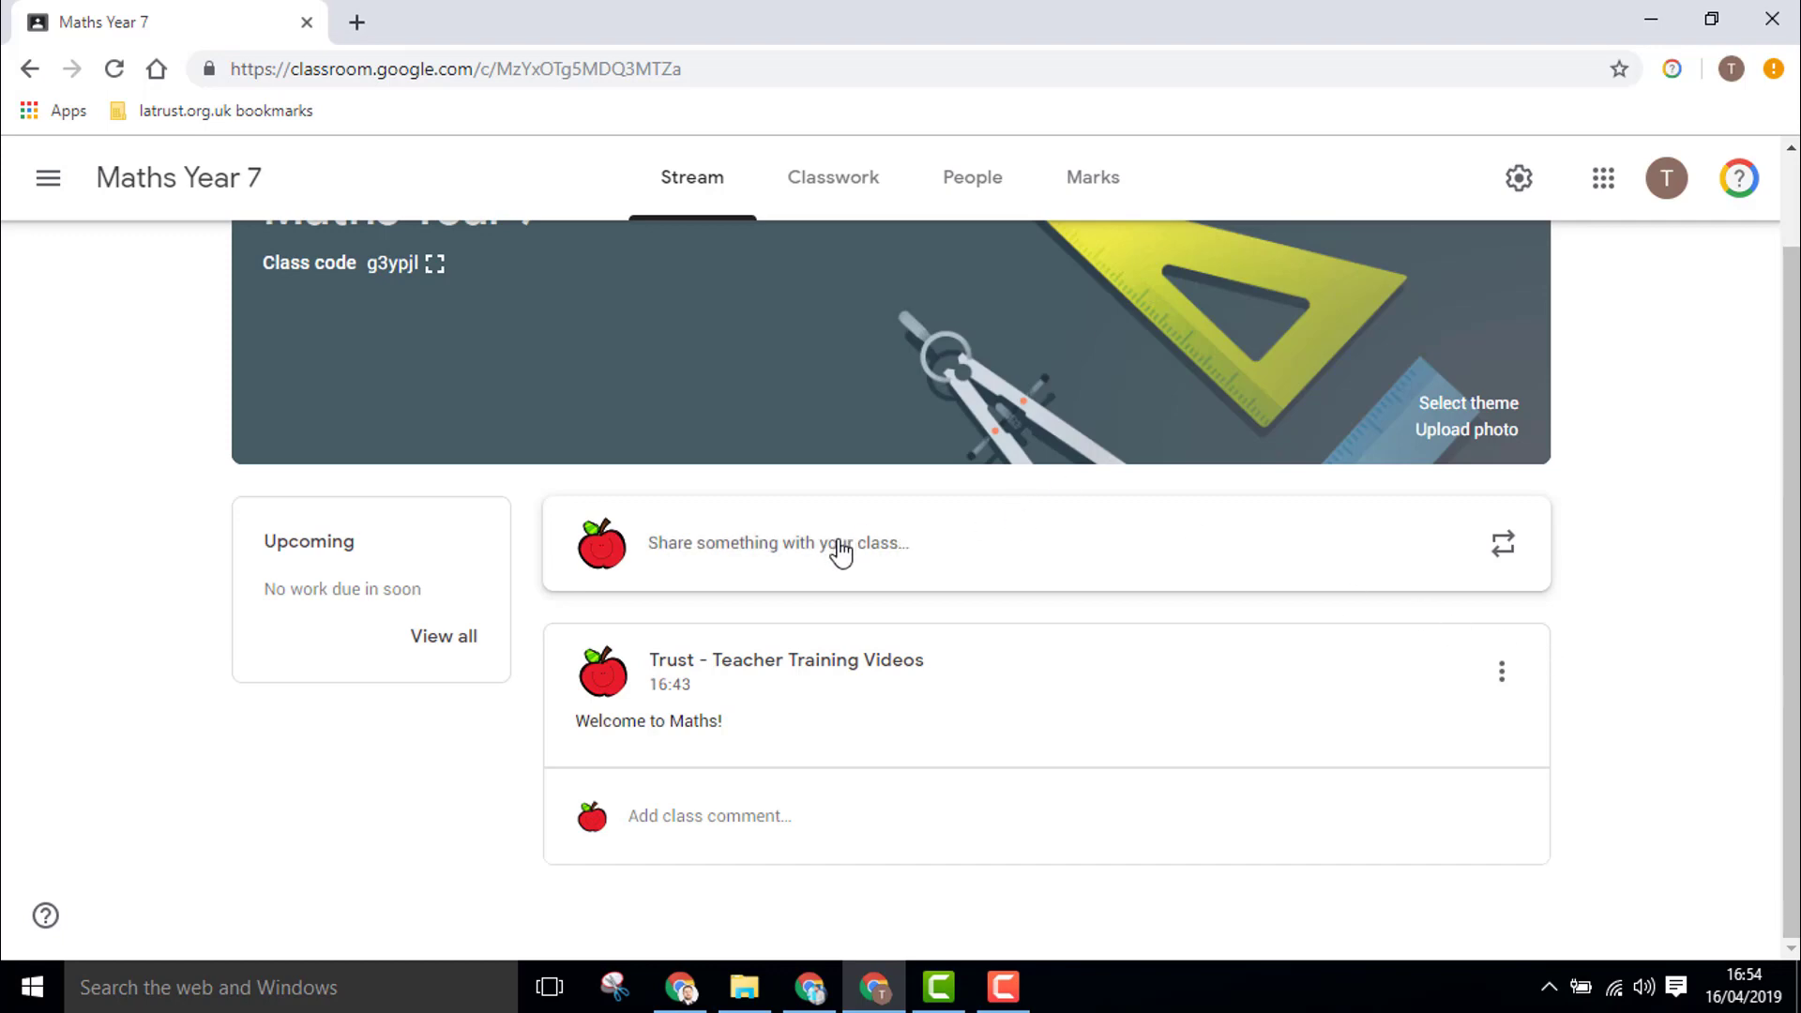
# Draft a new Maths Year 7 stream post reading 'Look at these files'.
pyautogui.click(779, 543)
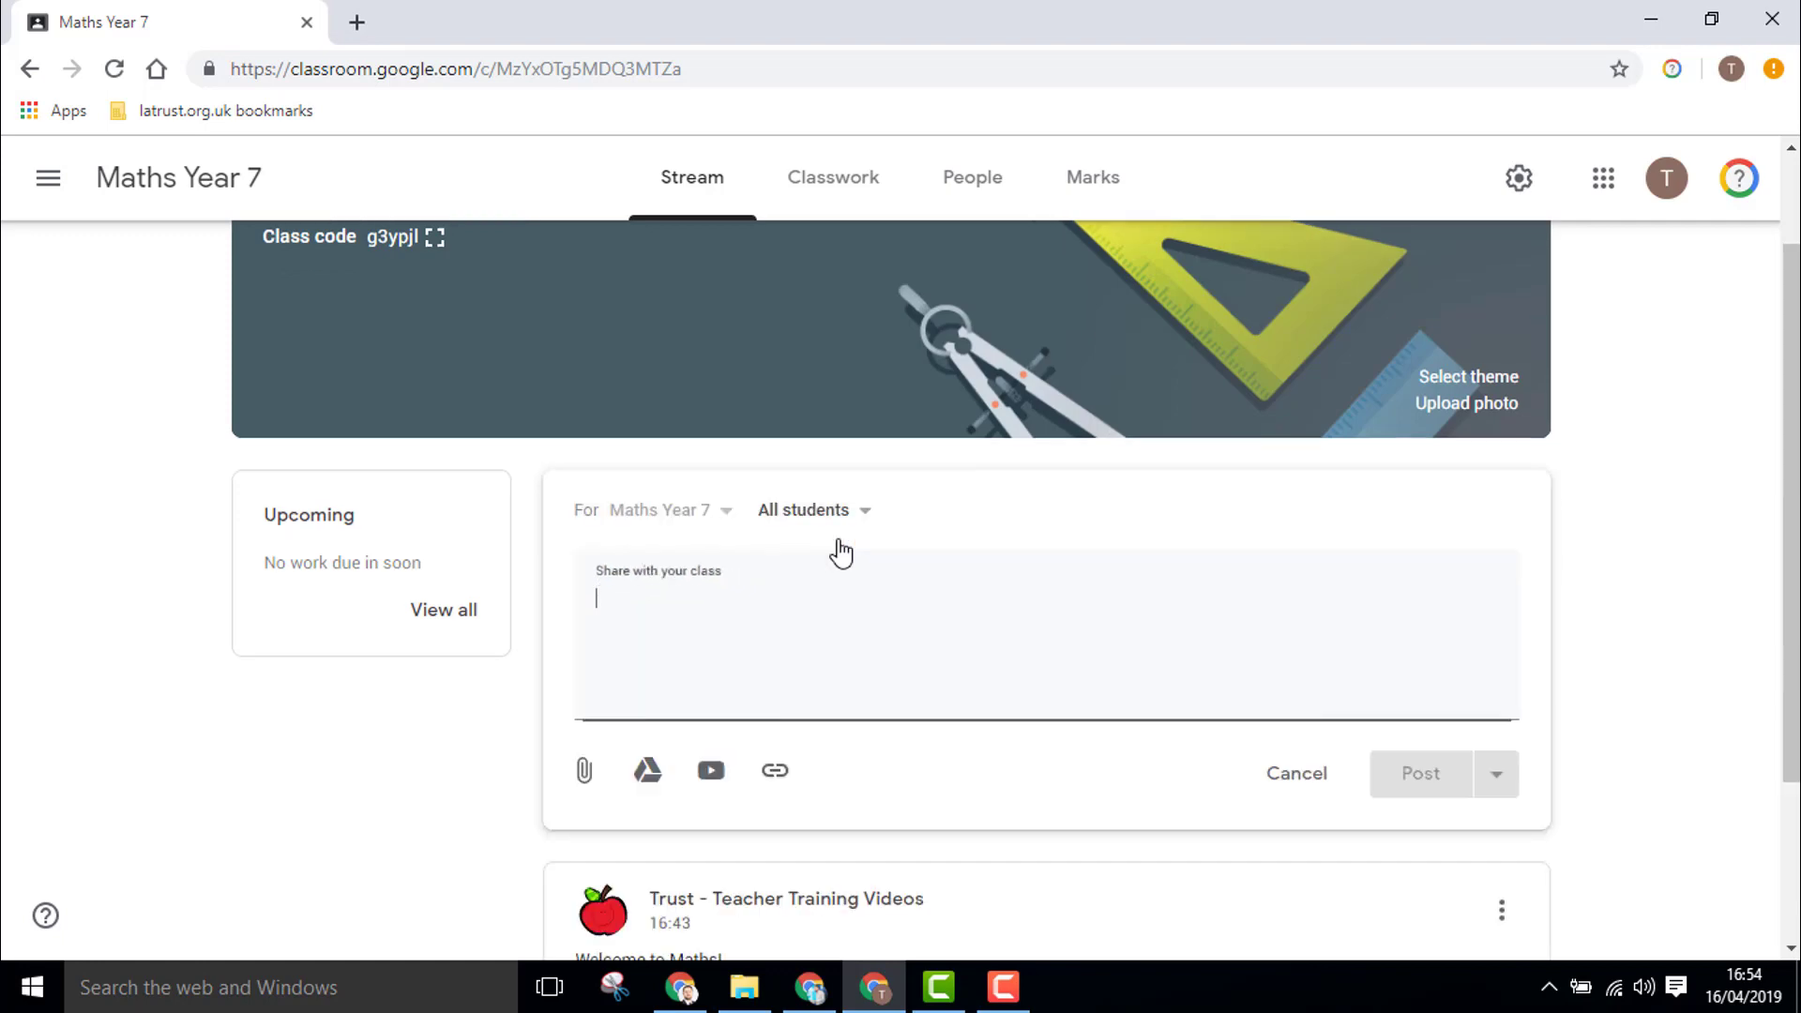
pyautogui.write('Look at these files')
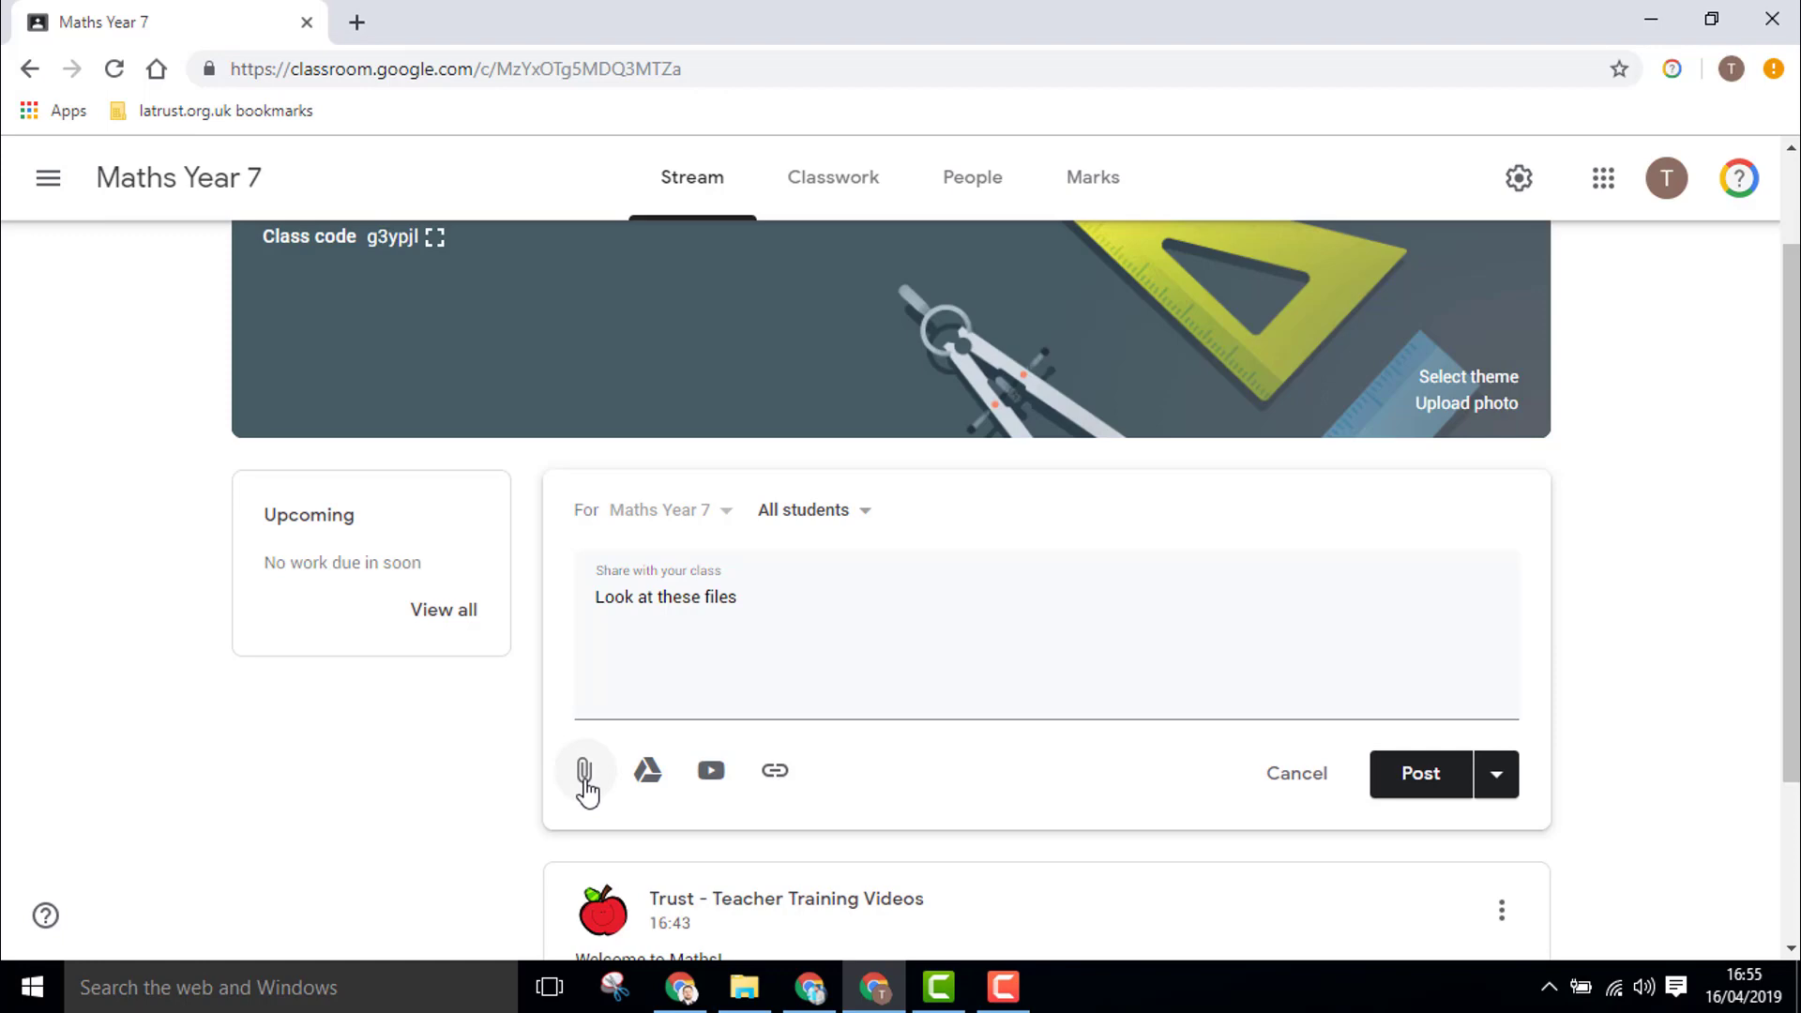
# Upload boer war.jpg from the Desktop as an attachment to the draft post.
pyautogui.click(585, 771)
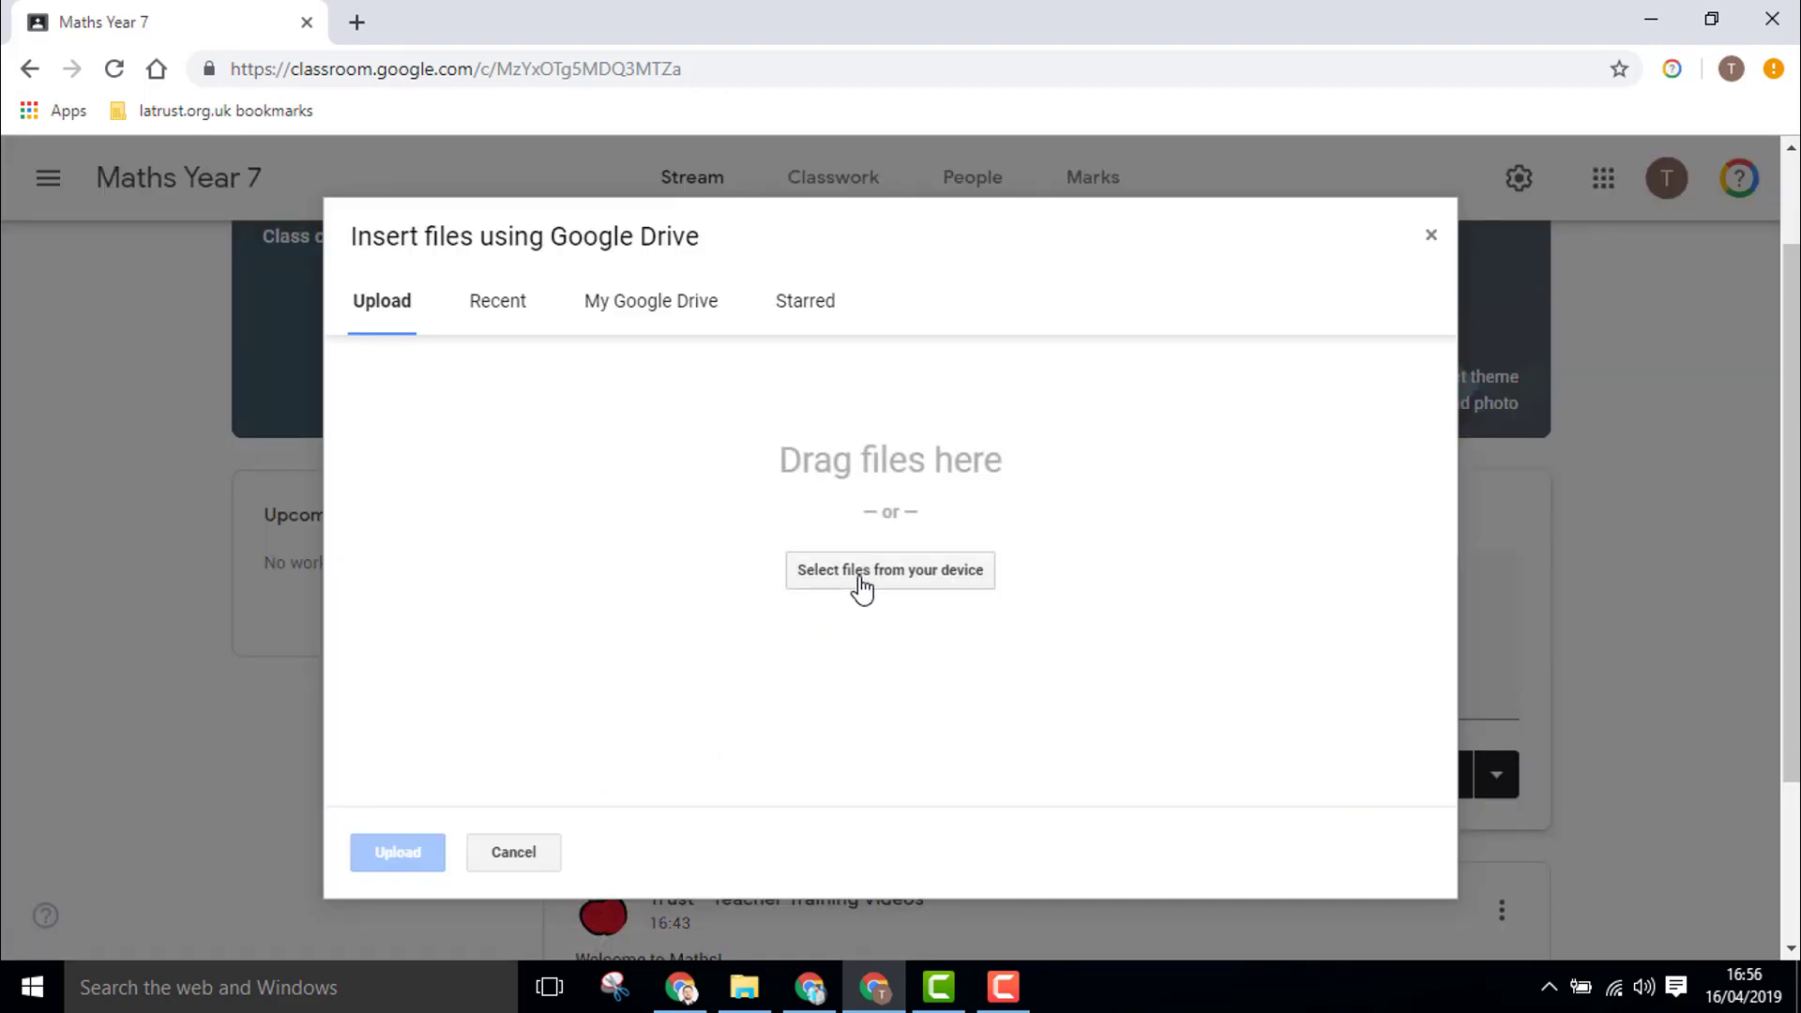
pyautogui.click(890, 569)
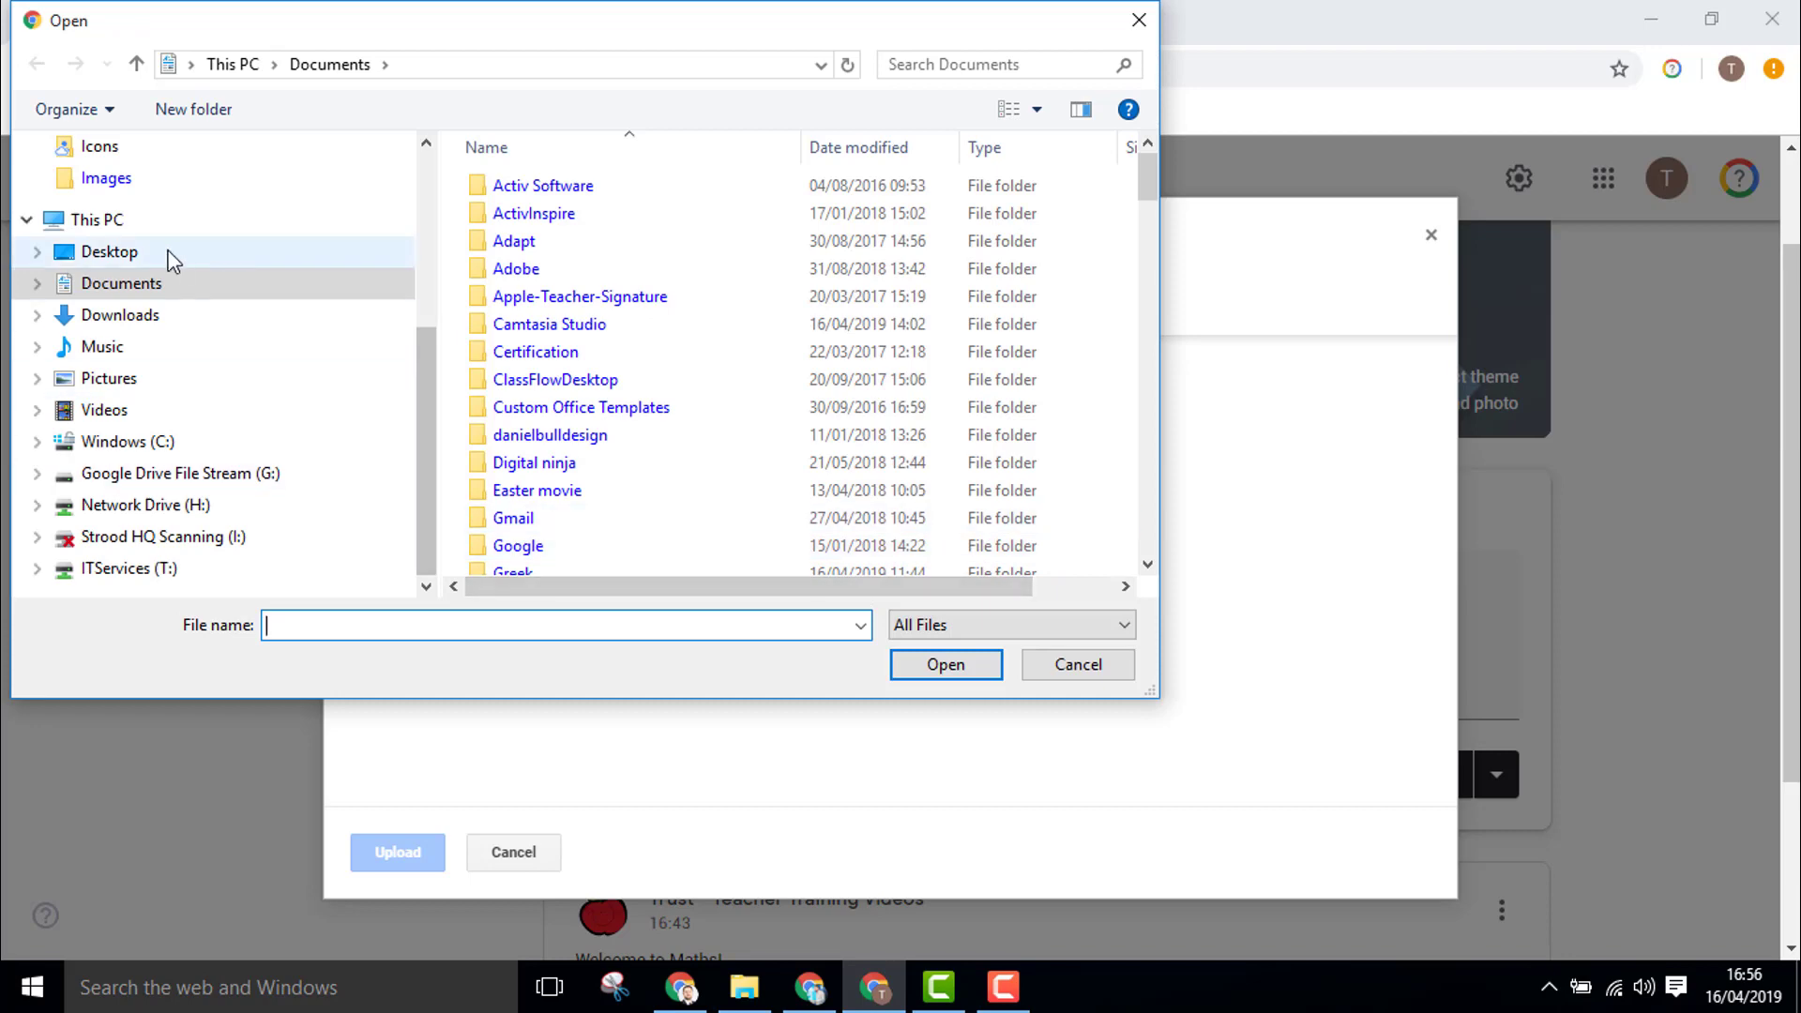
pyautogui.click(109, 252)
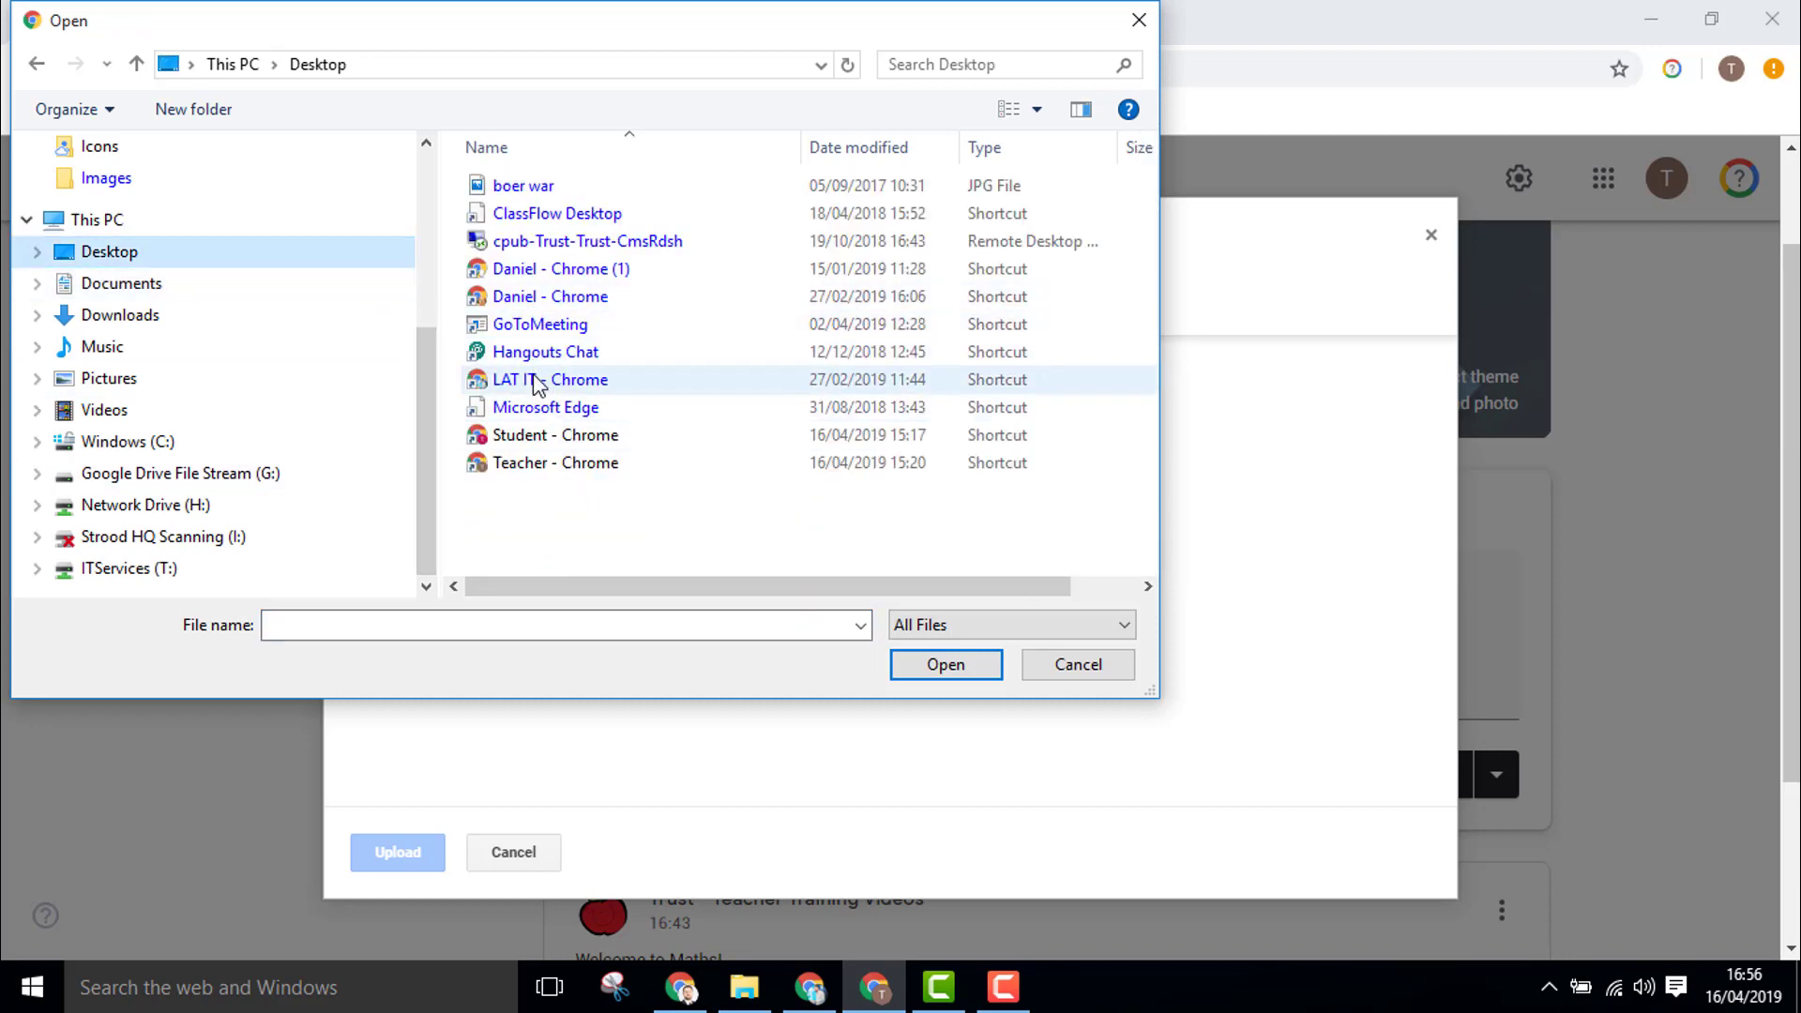
pyautogui.click(945, 664)
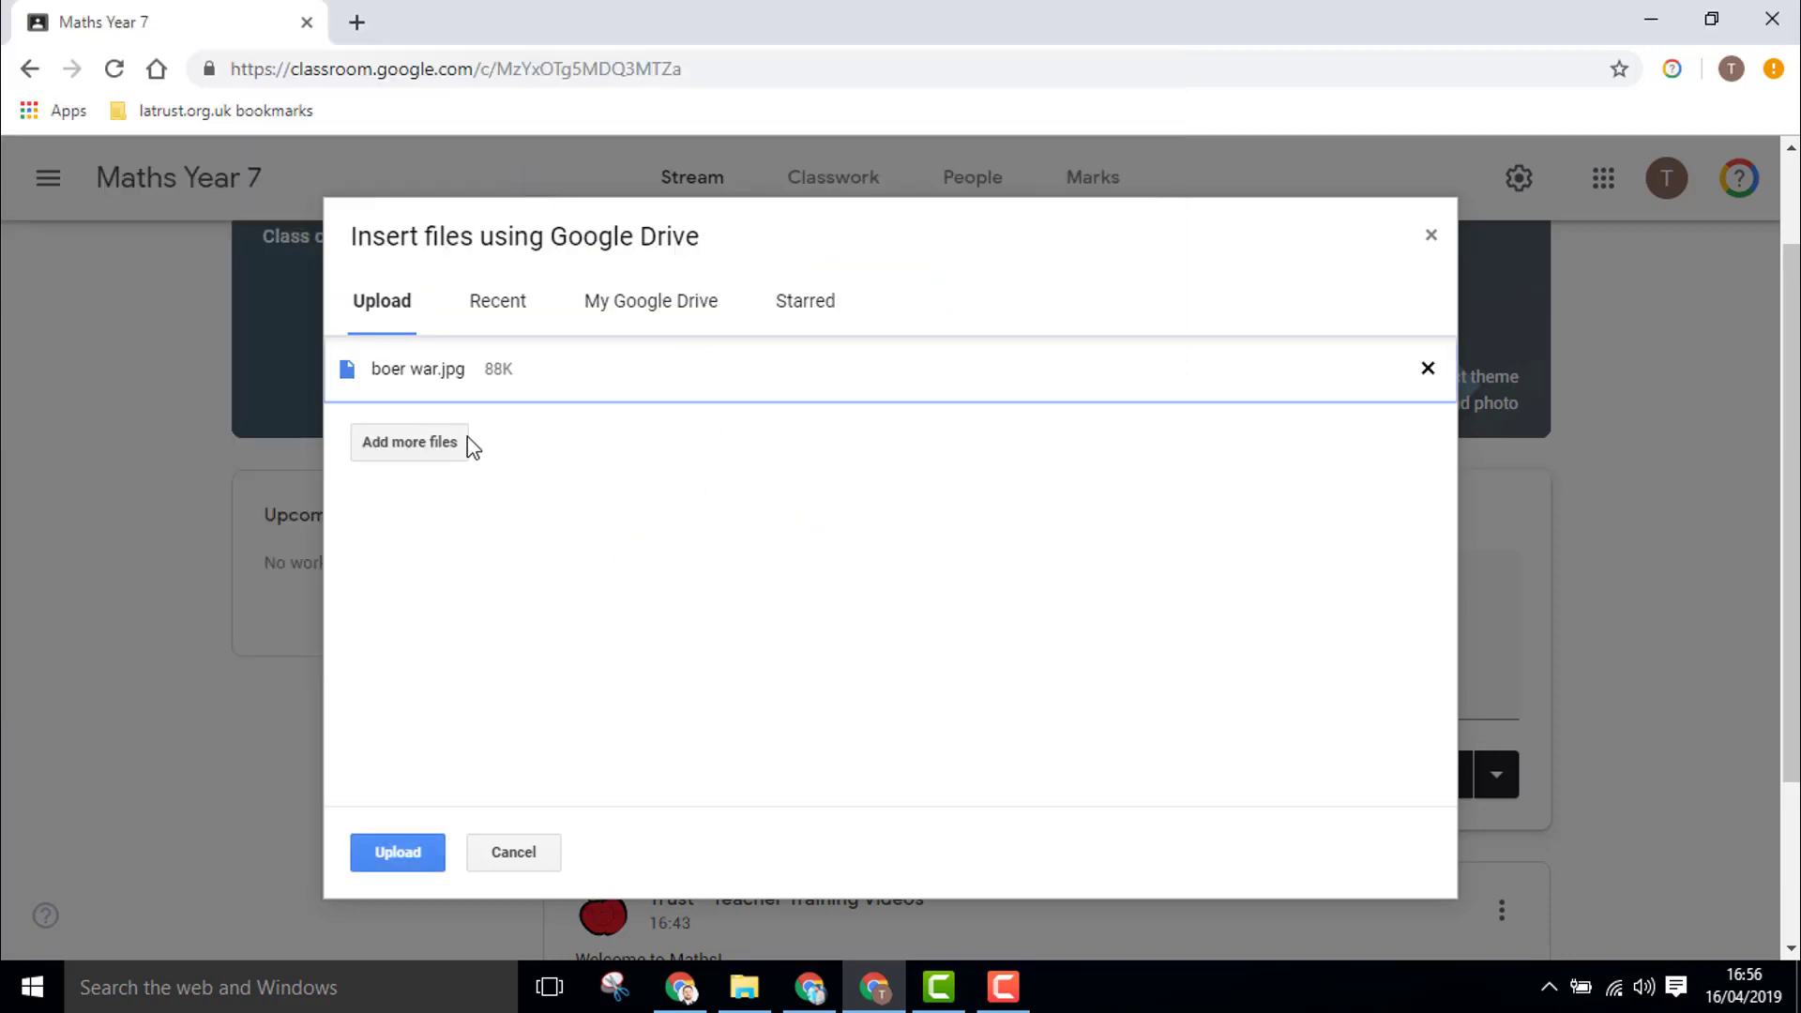
pyautogui.click(396, 852)
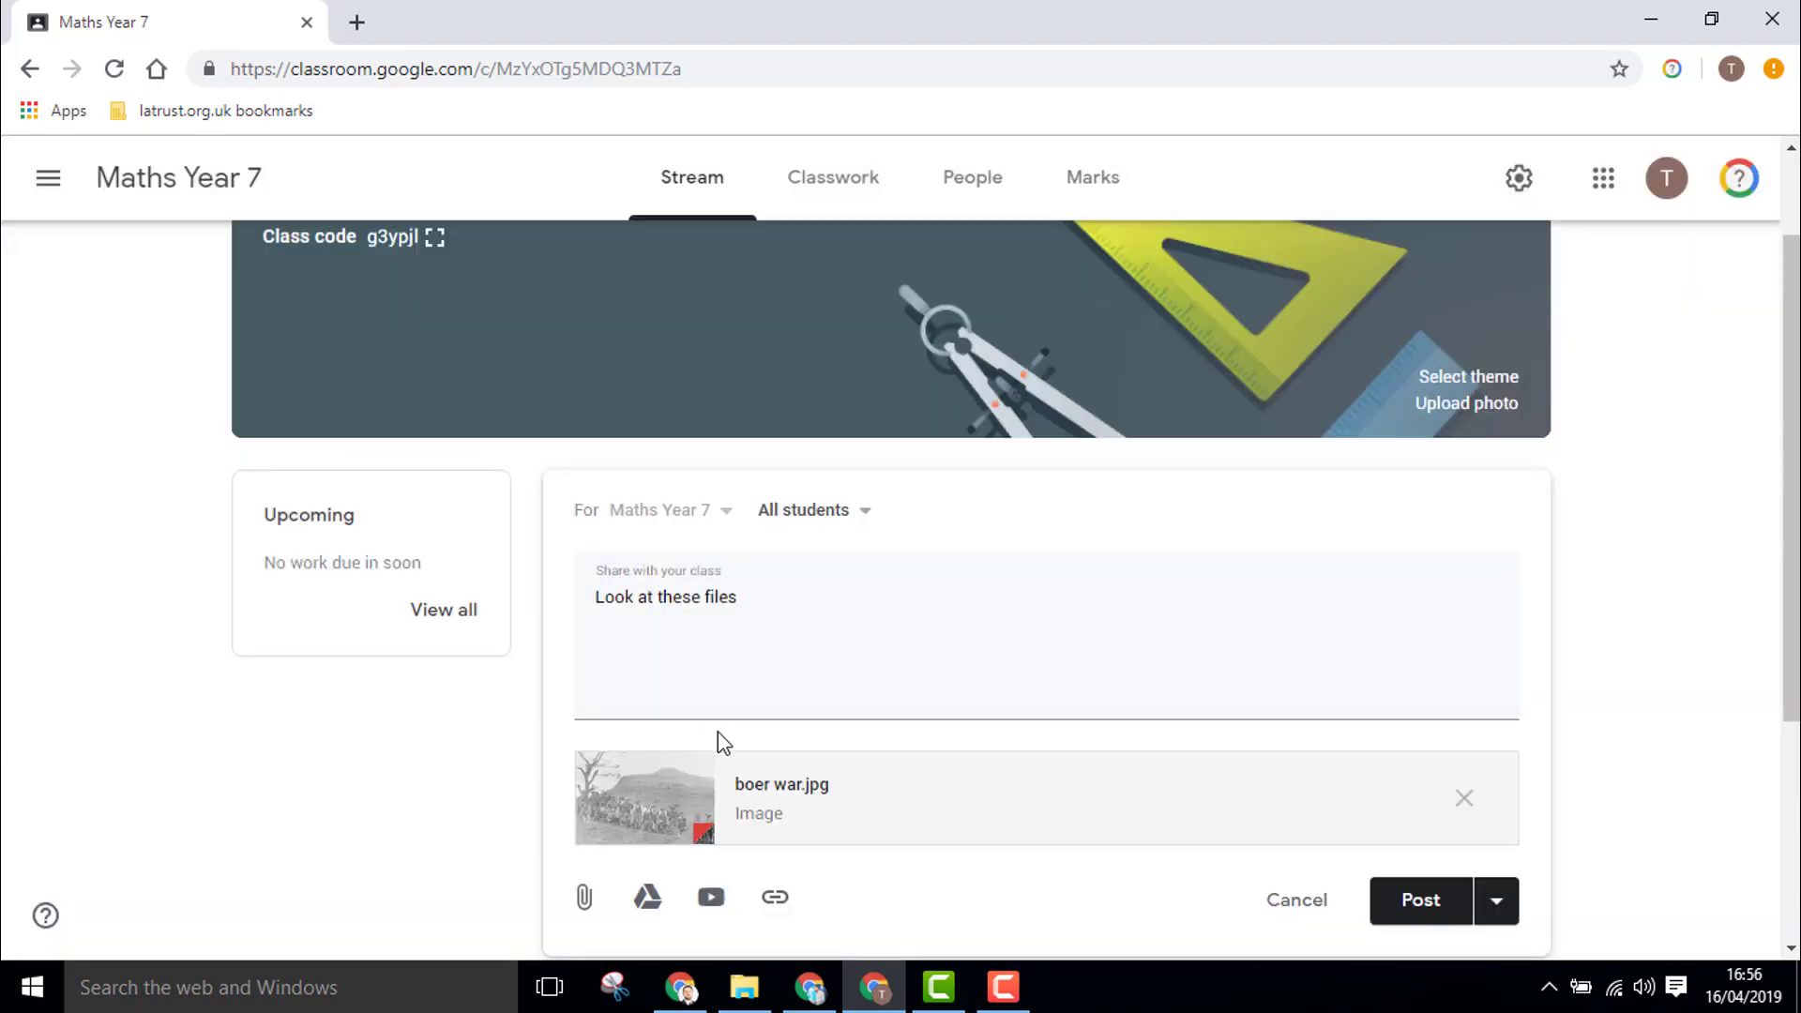
# Add Digital Ninja.pdf from Google Drive's Recent files to the draft.
pyautogui.scroll(-3)
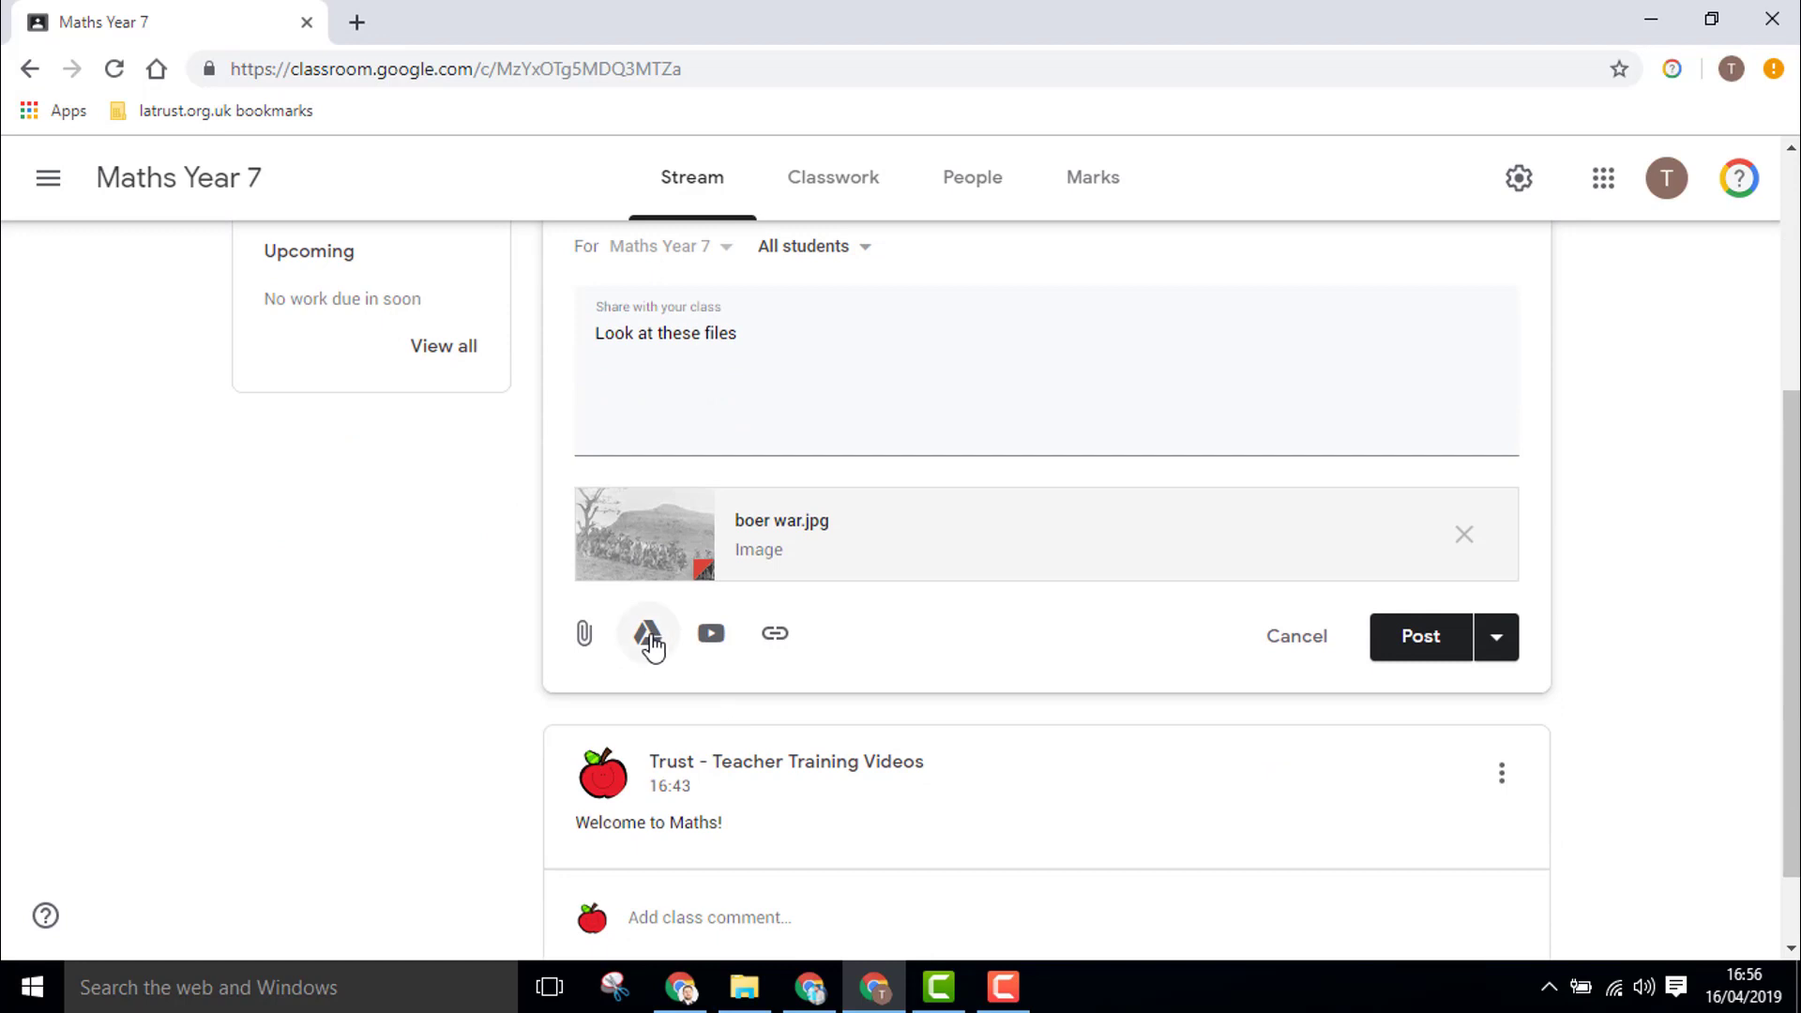
pyautogui.click(645, 633)
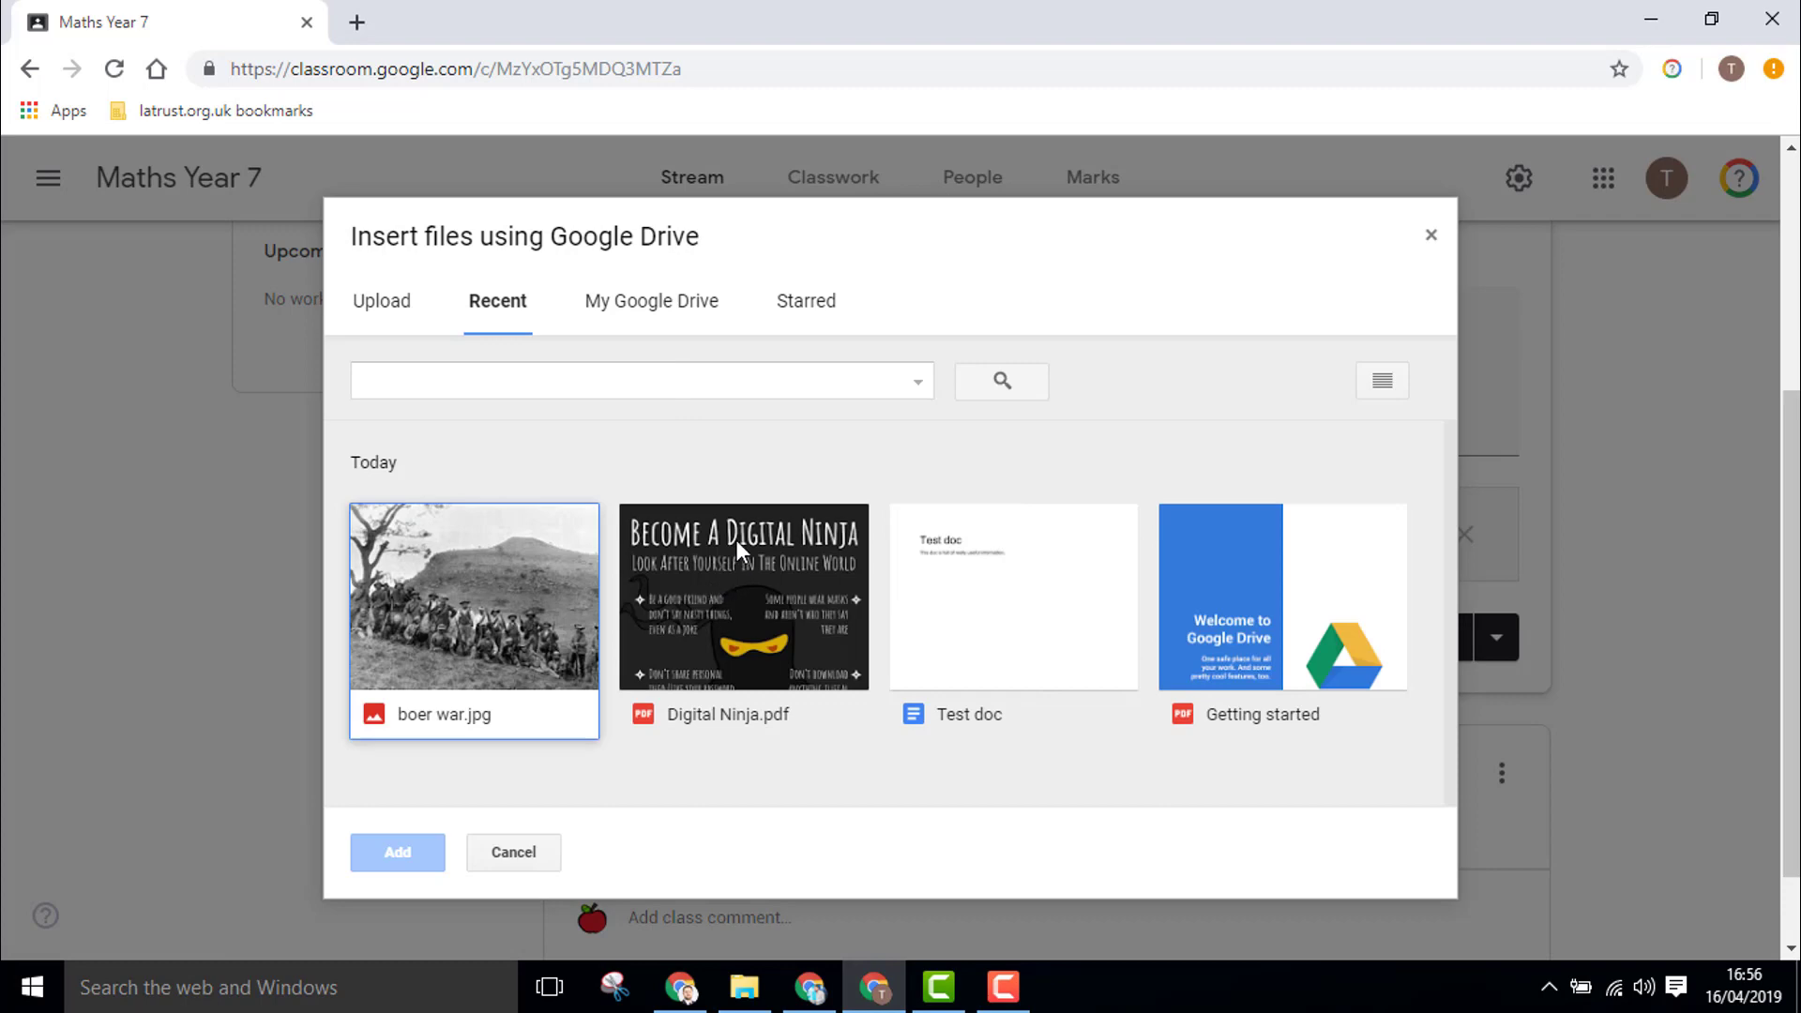
pyautogui.click(396, 852)
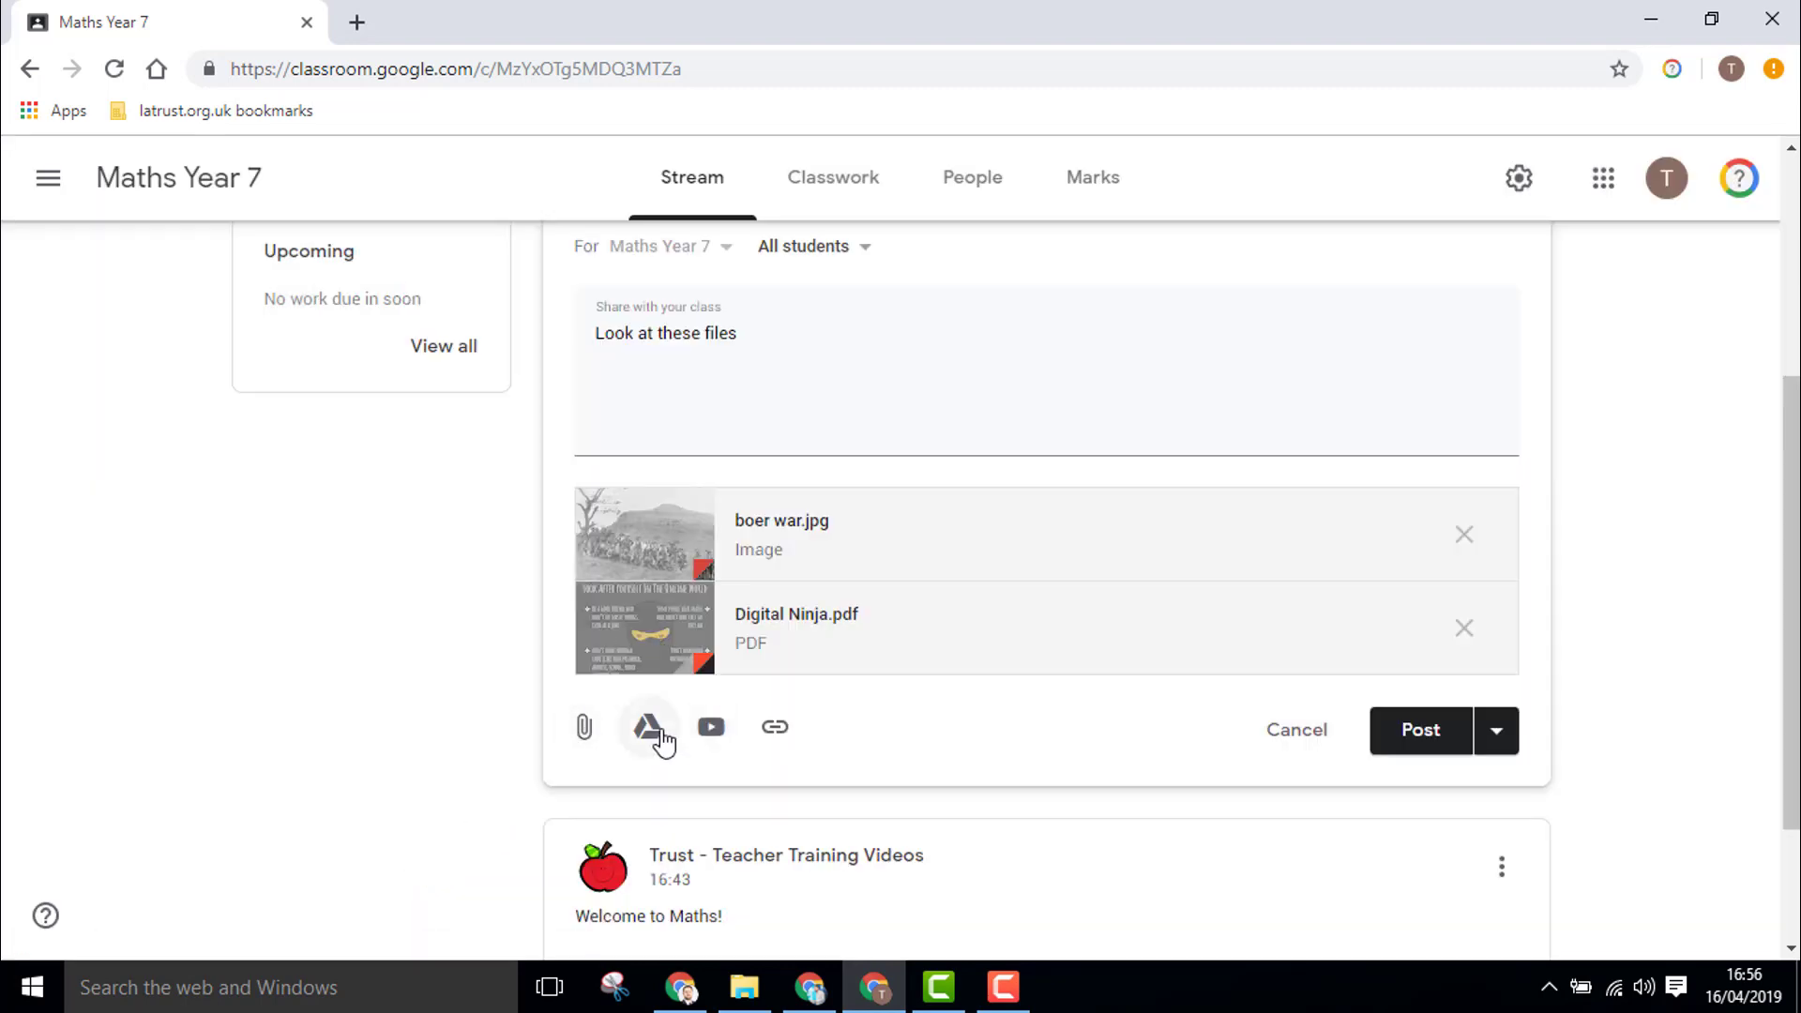
# Search YouTube for 'boer' and attach Boer Wars | 3 Minute History.
pyautogui.click(710, 728)
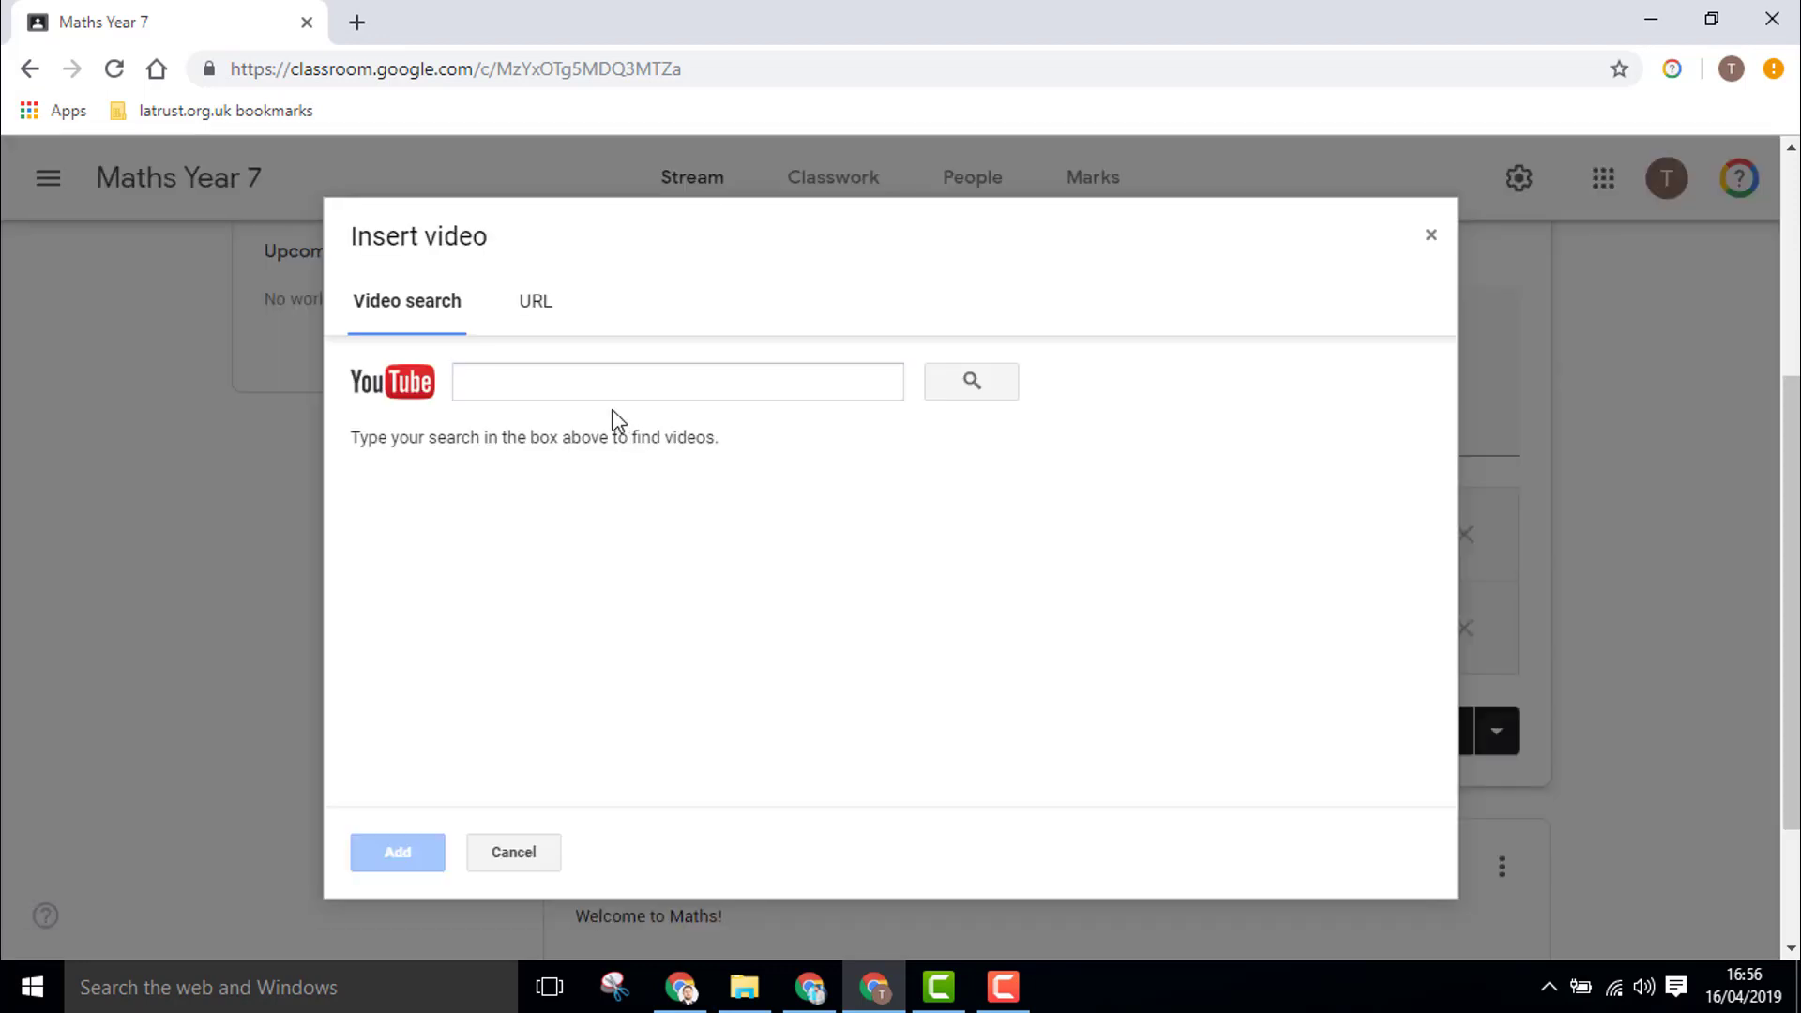
pyautogui.moveTo(610, 411)
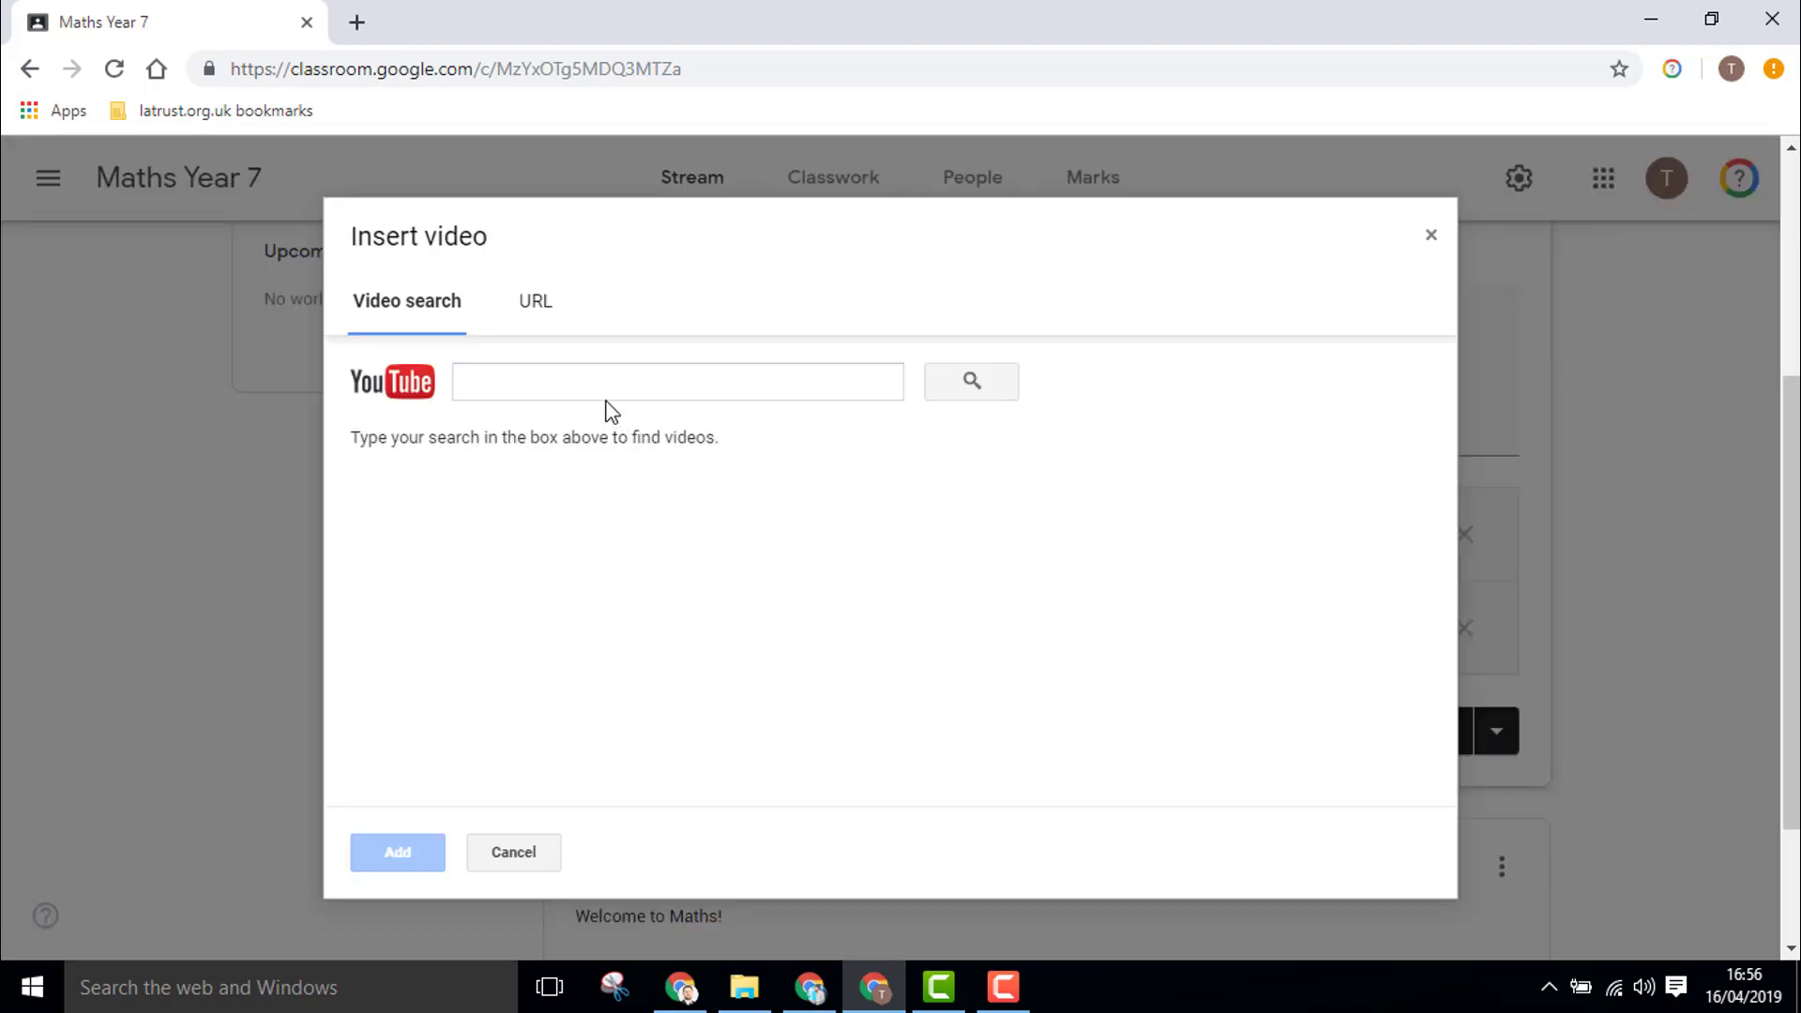
pyautogui.write('boer war')
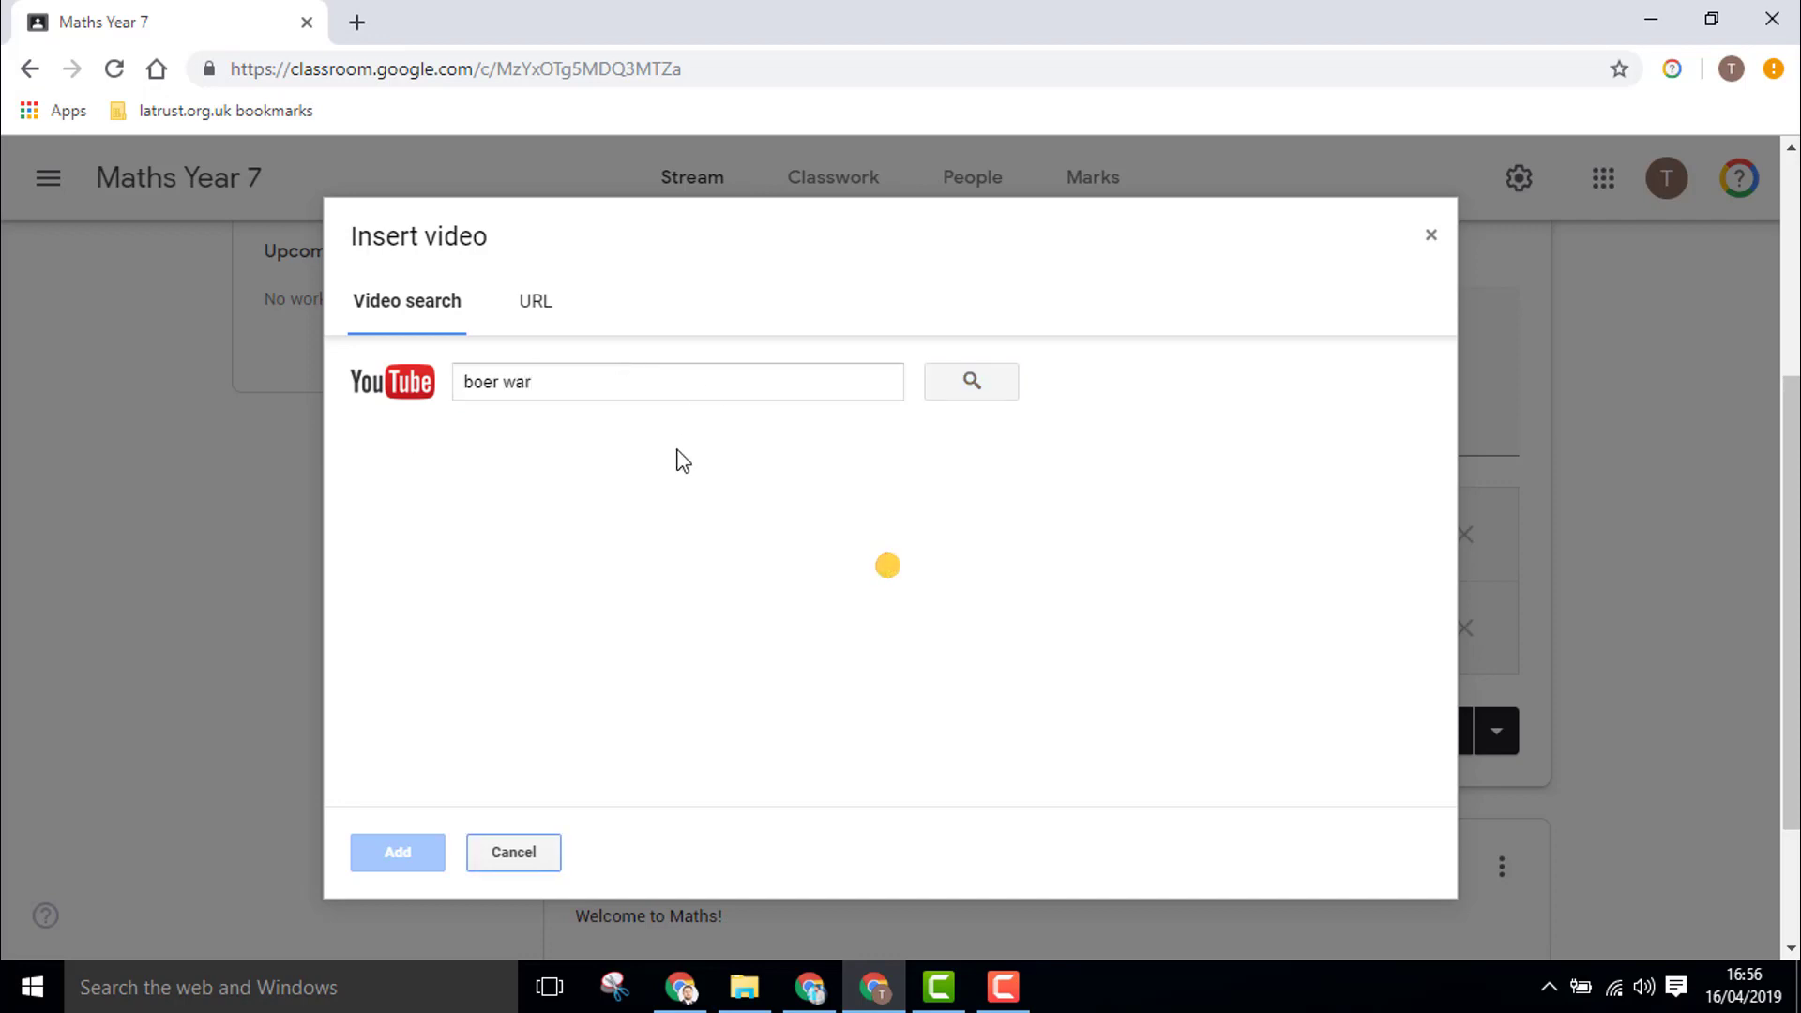
pyautogui.click(969, 380)
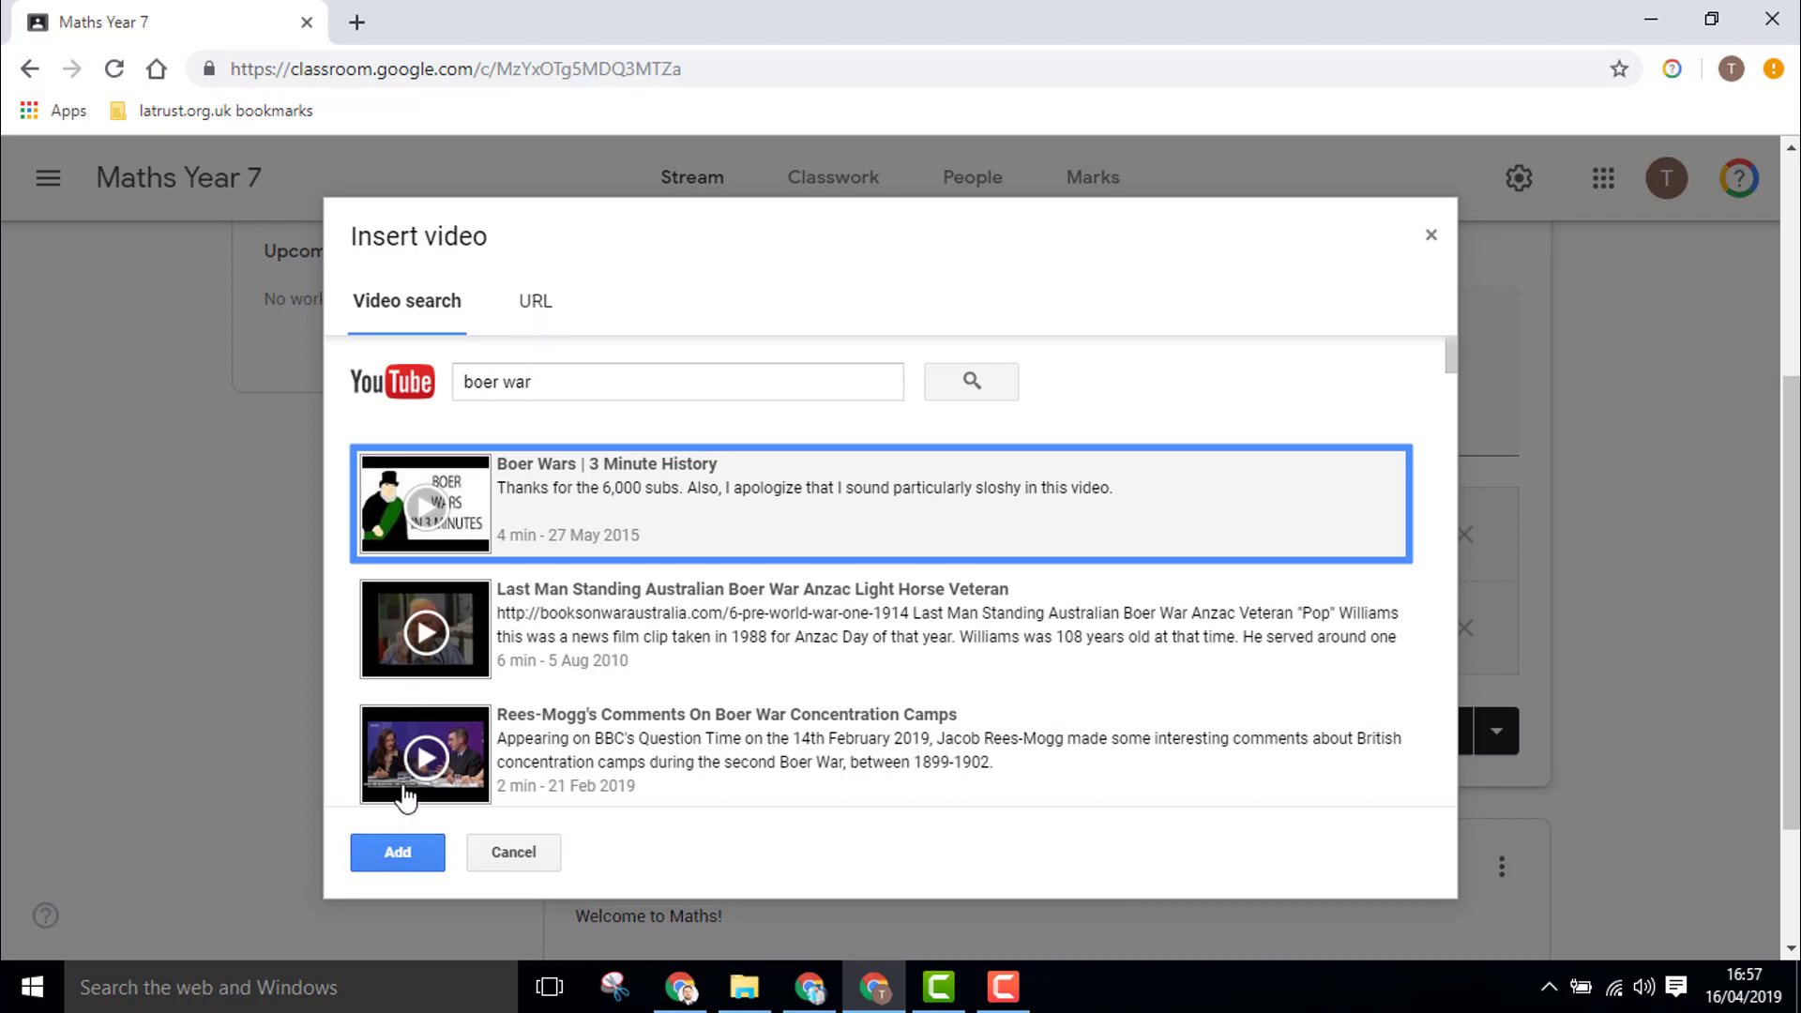
pyautogui.click(396, 852)
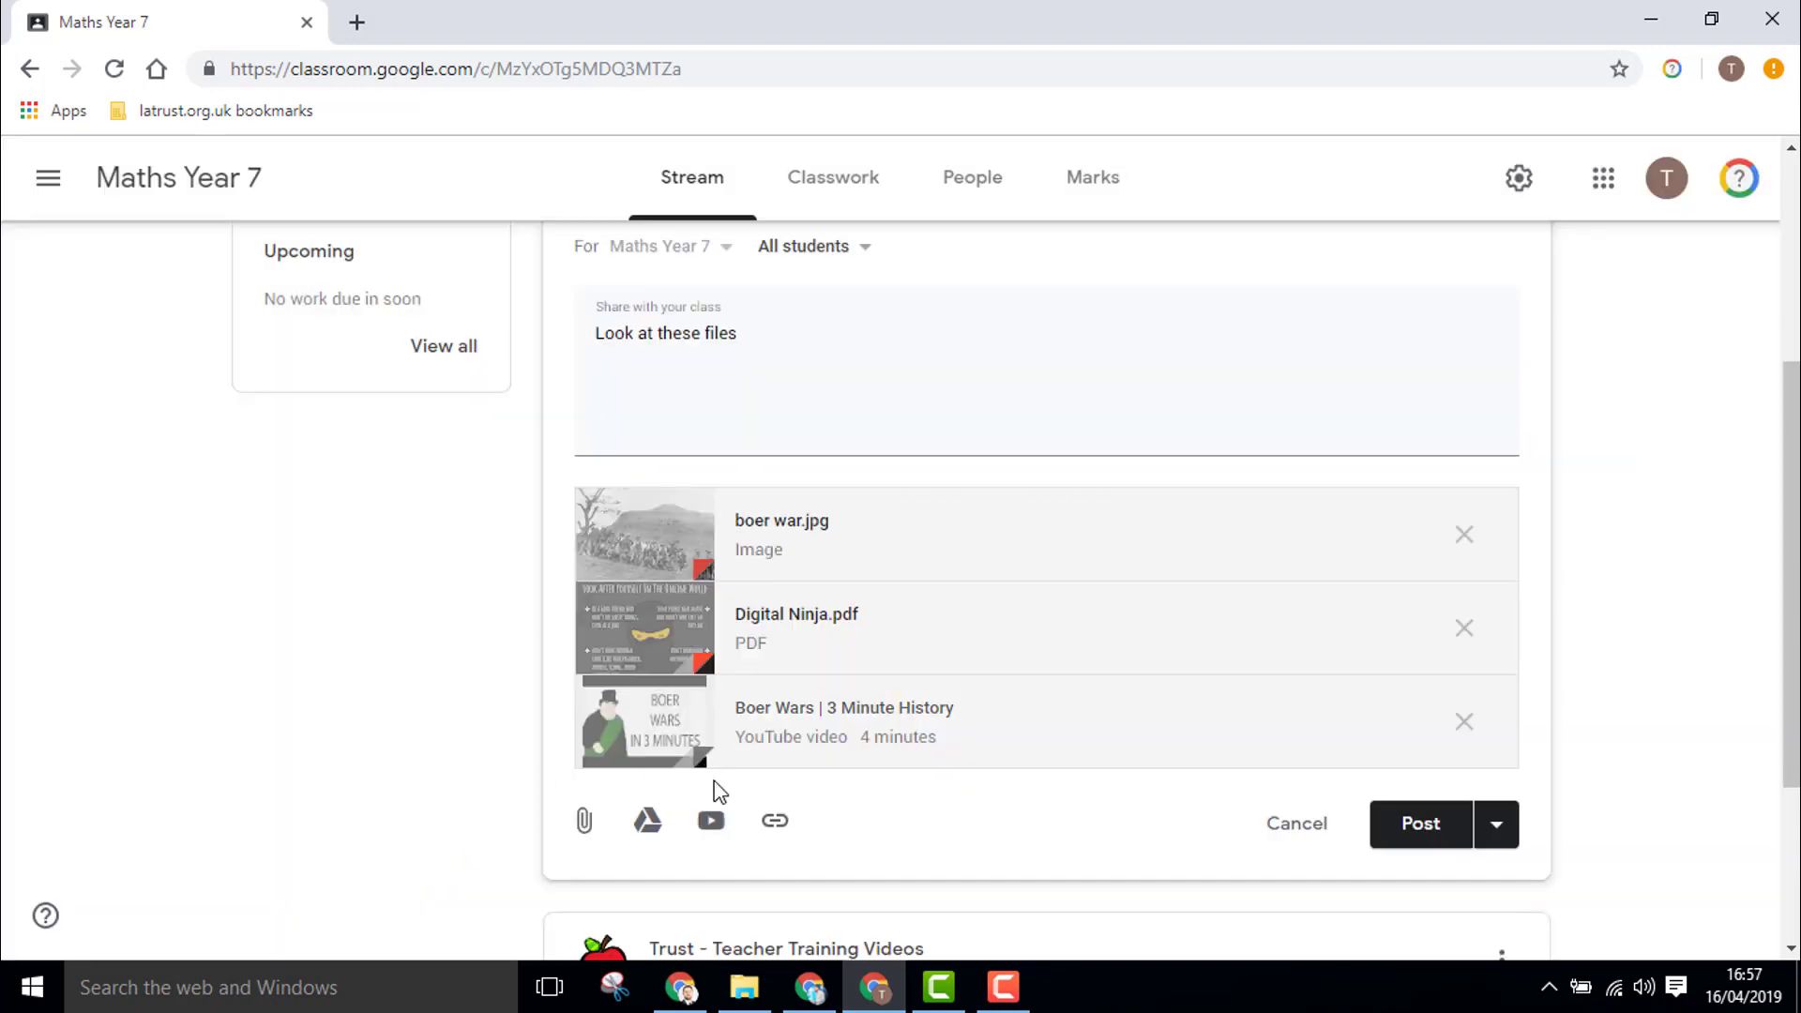
pyautogui.click(774, 820)
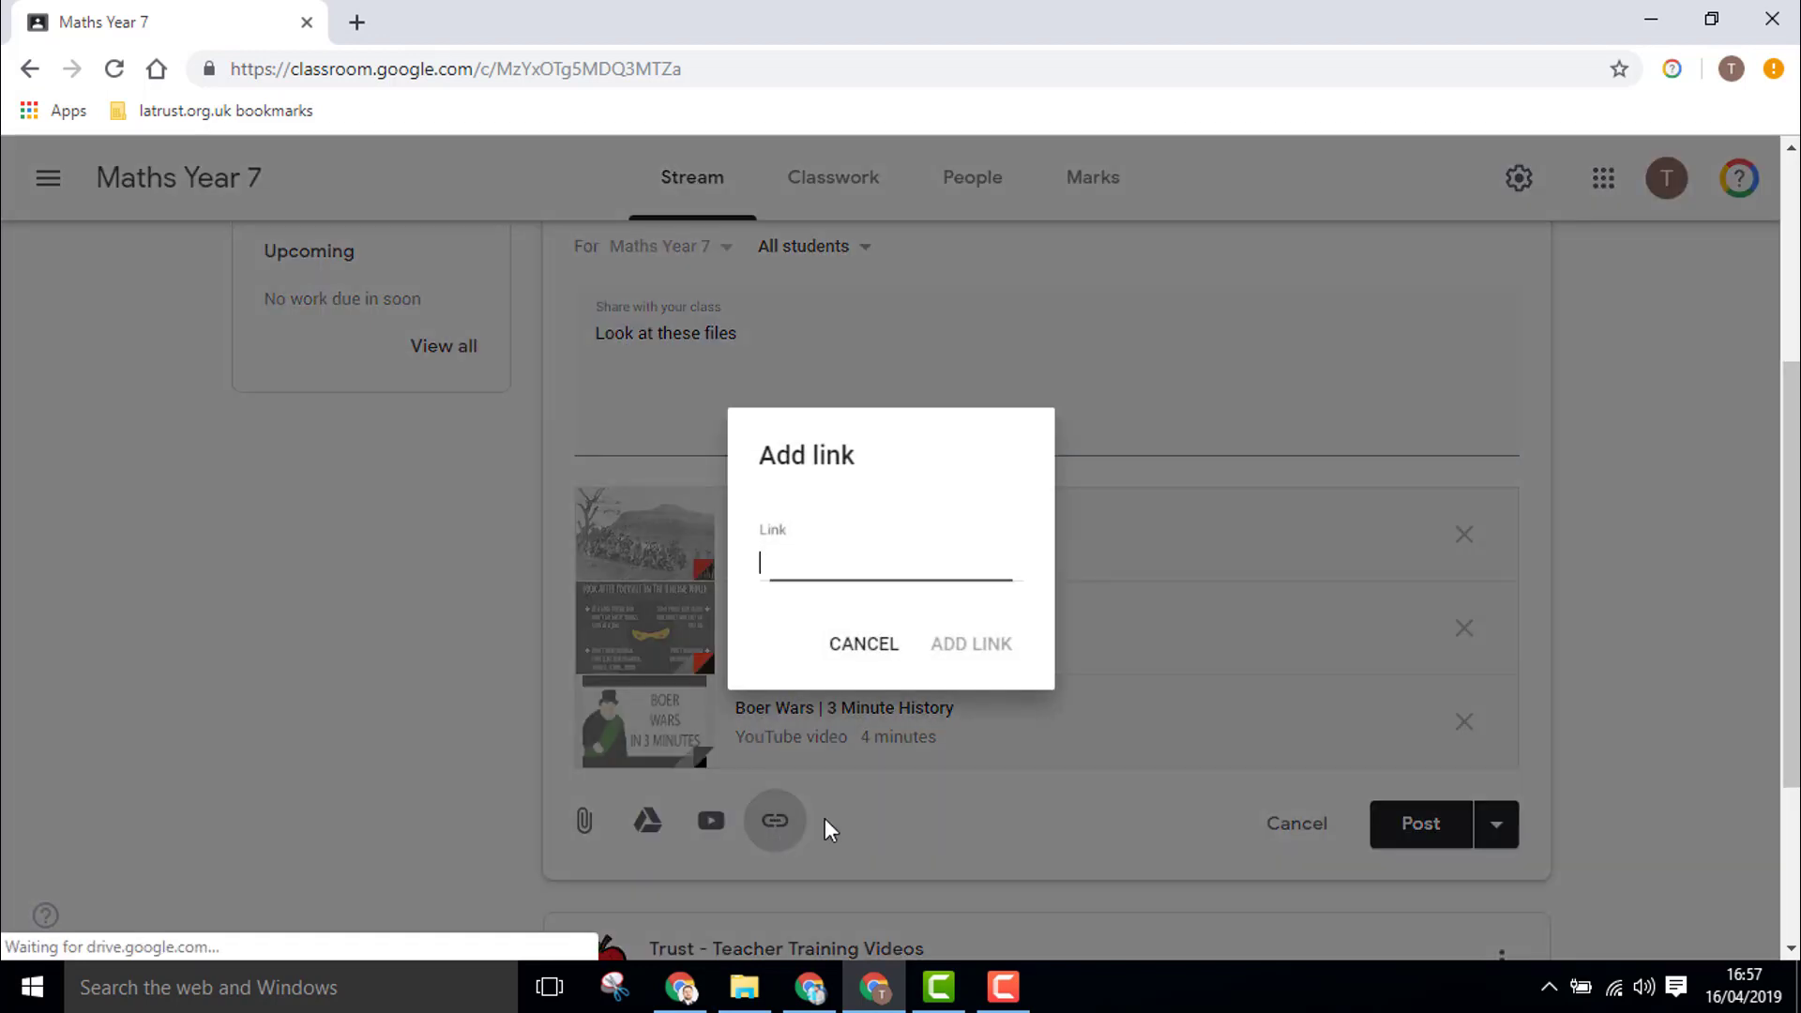
pyautogui.write('www.bbc.co.uk')
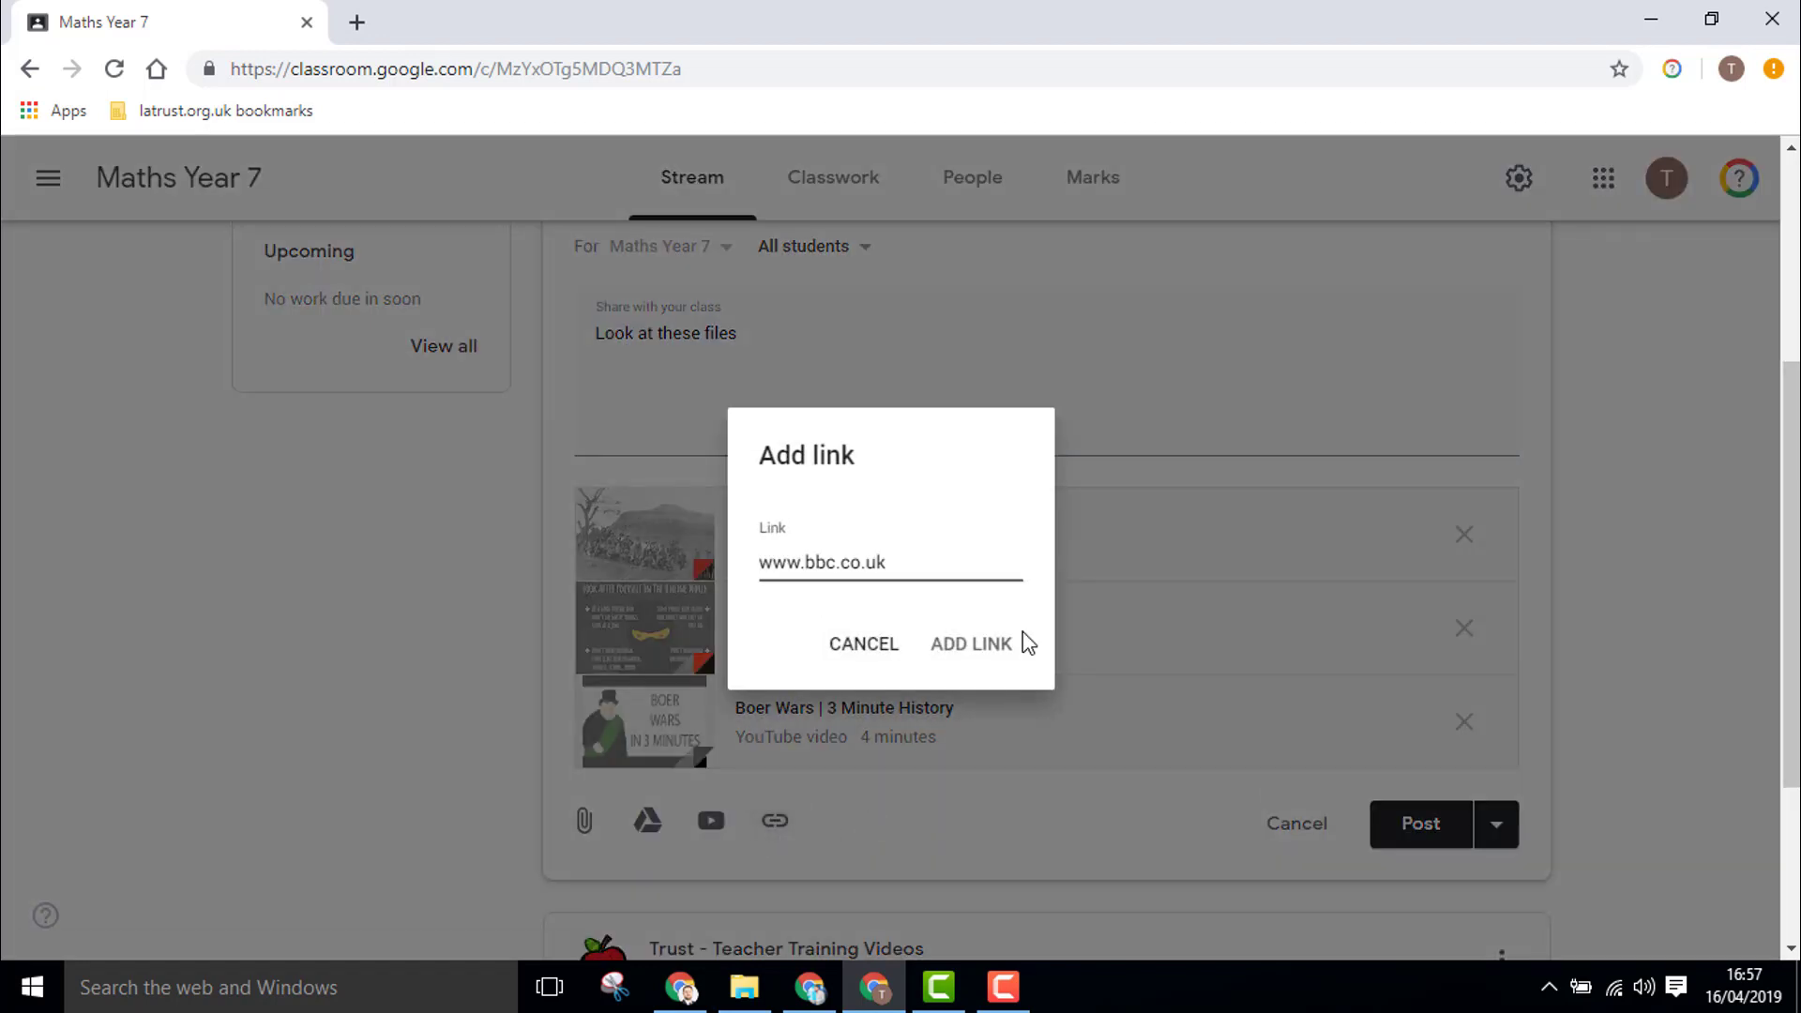
pyautogui.click(971, 643)
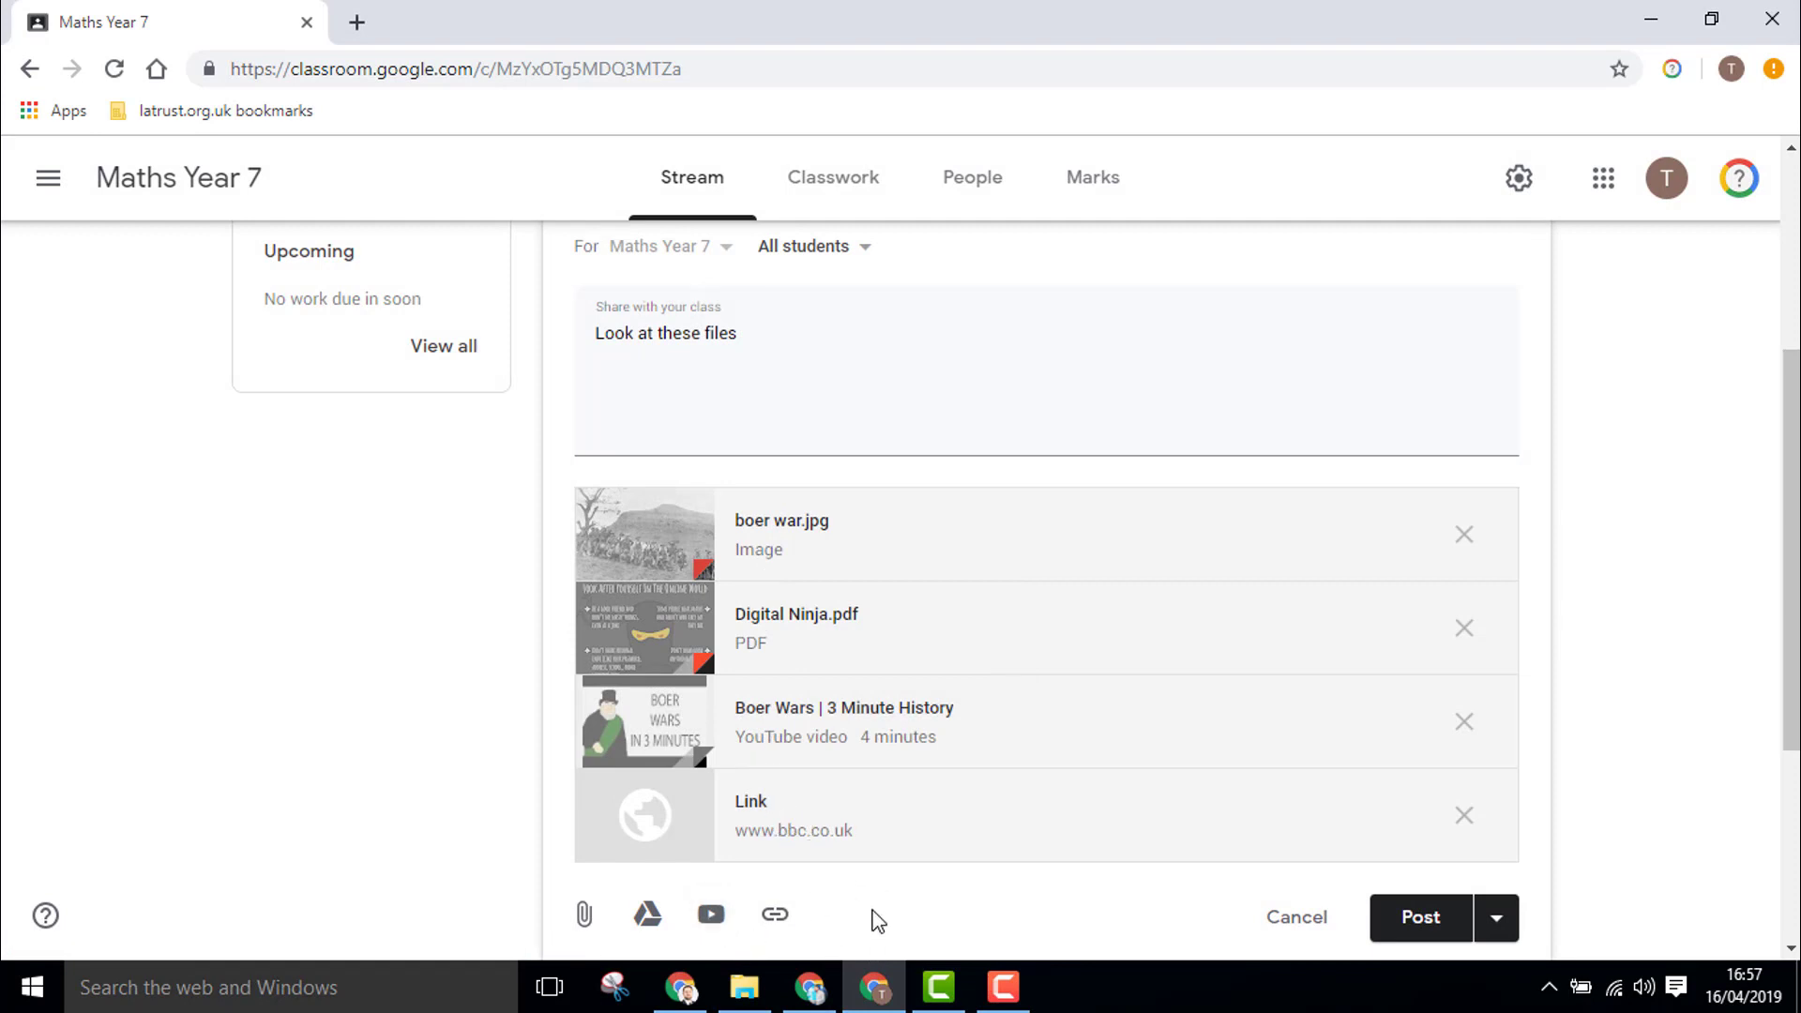
# Post 'Look at these files' with its four attachments to the Maths Year 7 stream.
pyautogui.click(1419, 916)
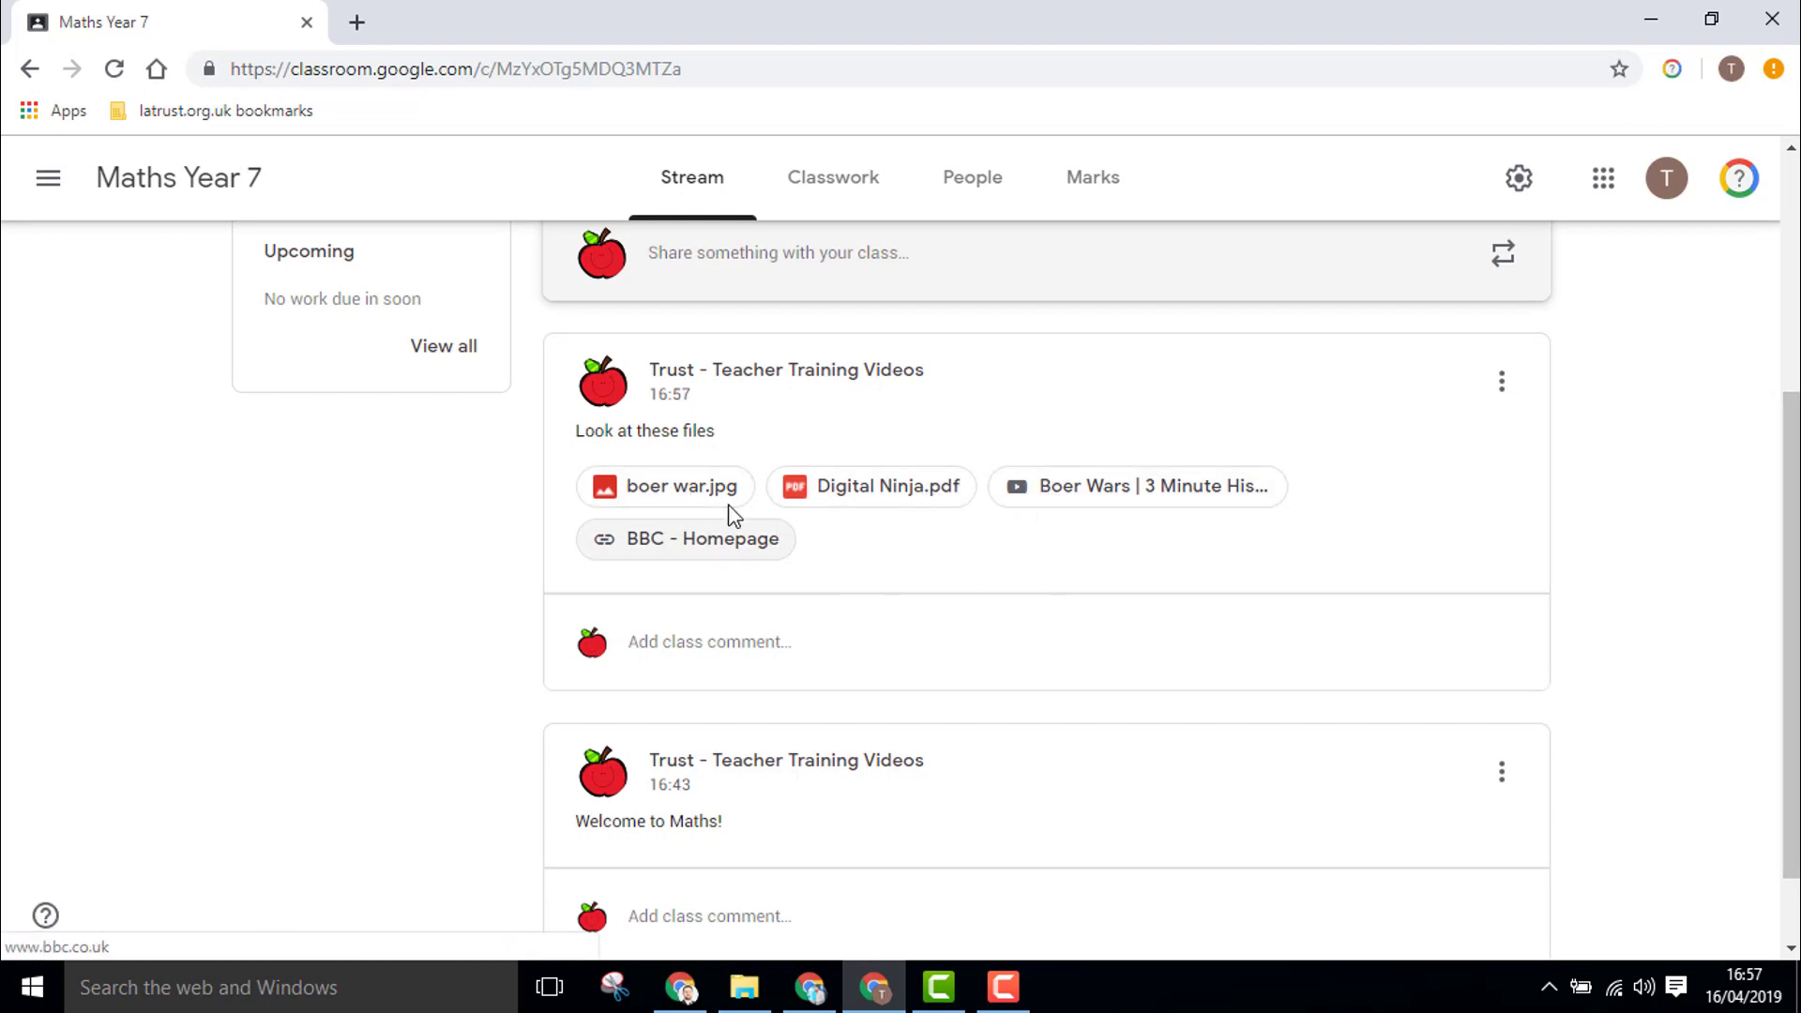
pyautogui.moveTo(666, 486)
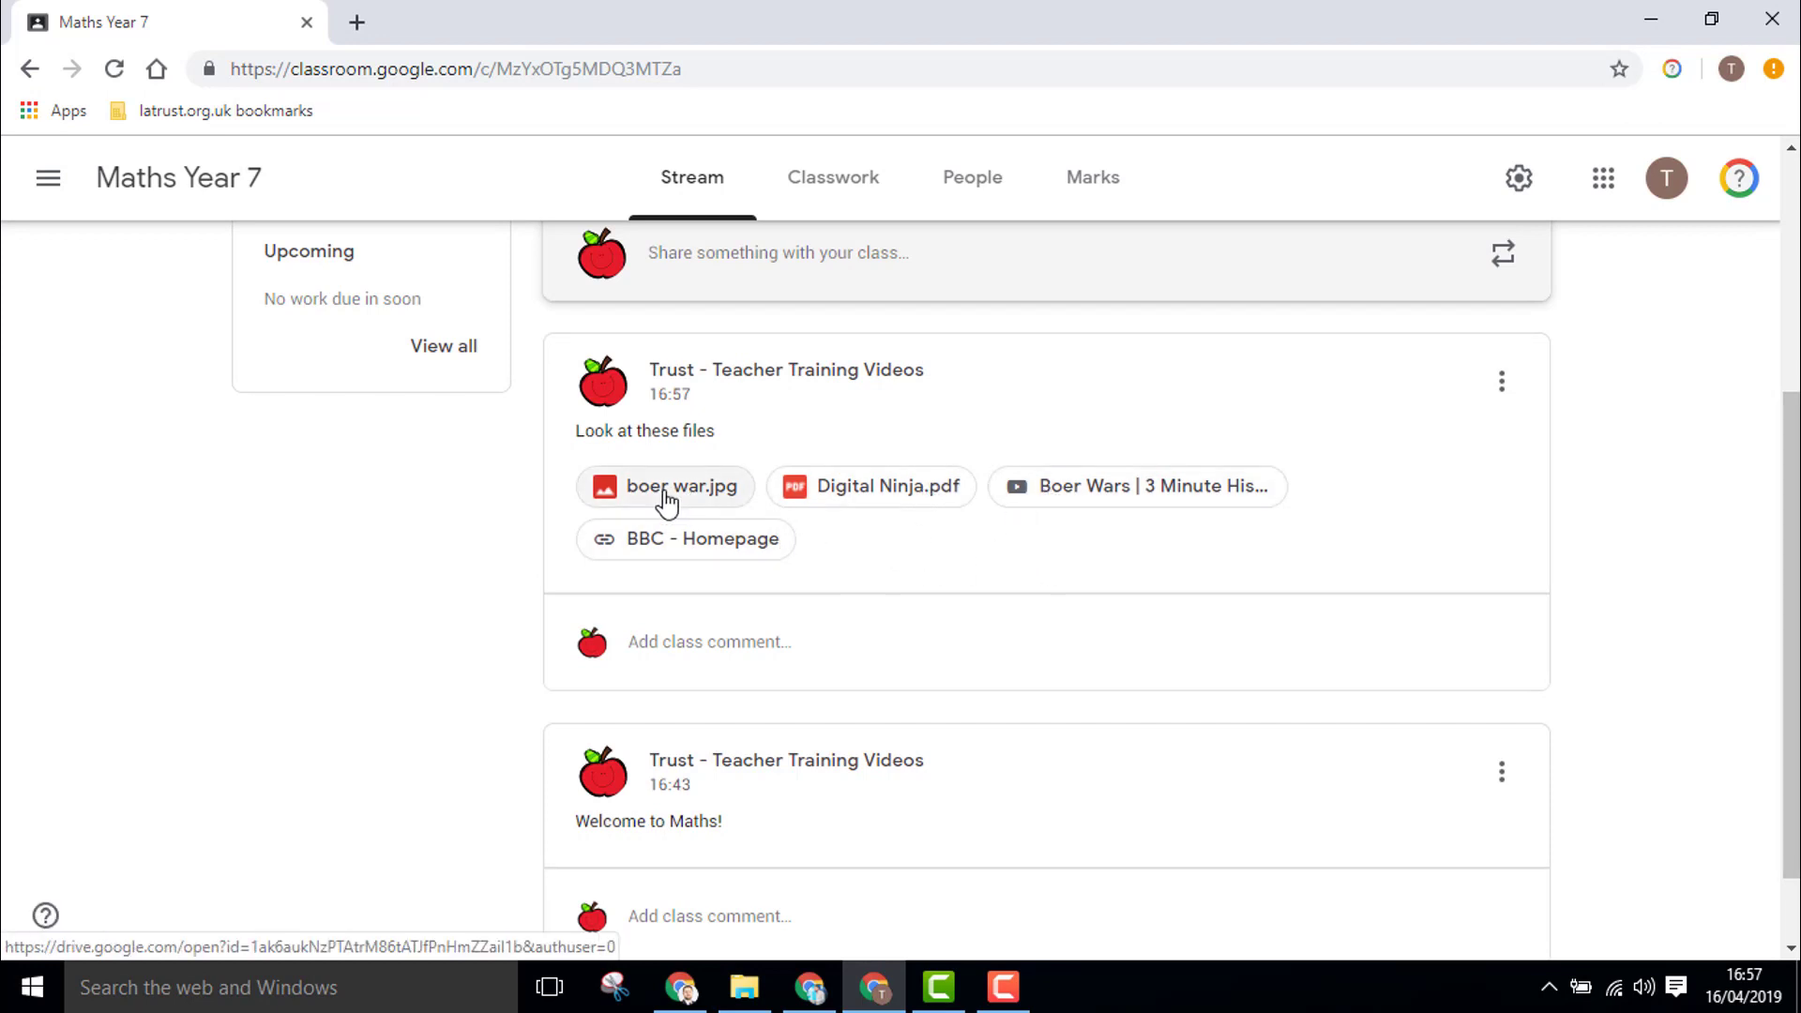